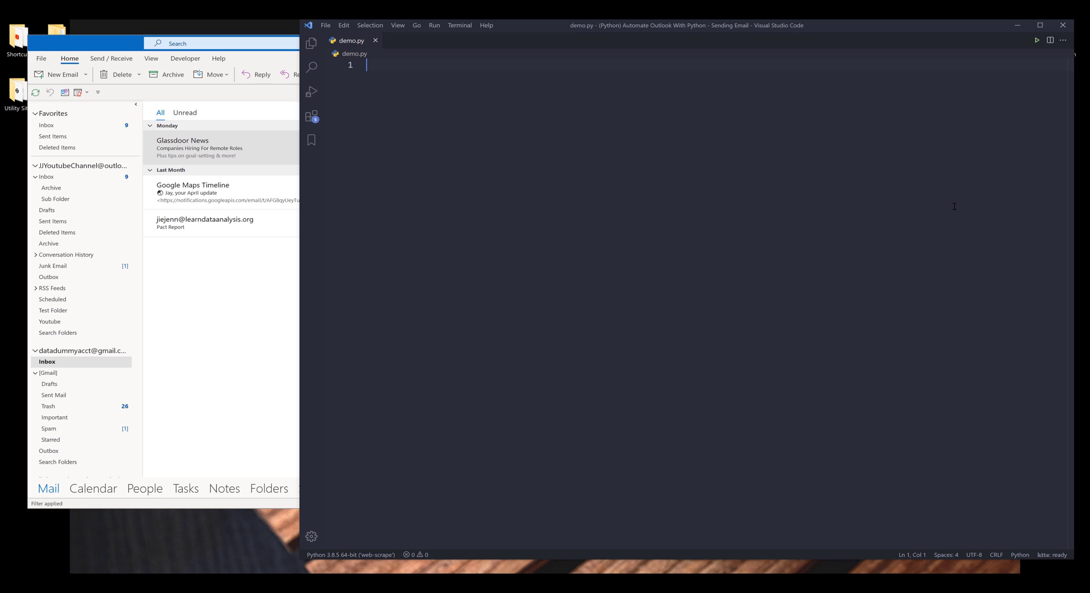
Import win32com.client as win32 at the top of demo.py.
{"action": "type", "text": "import win32c"}
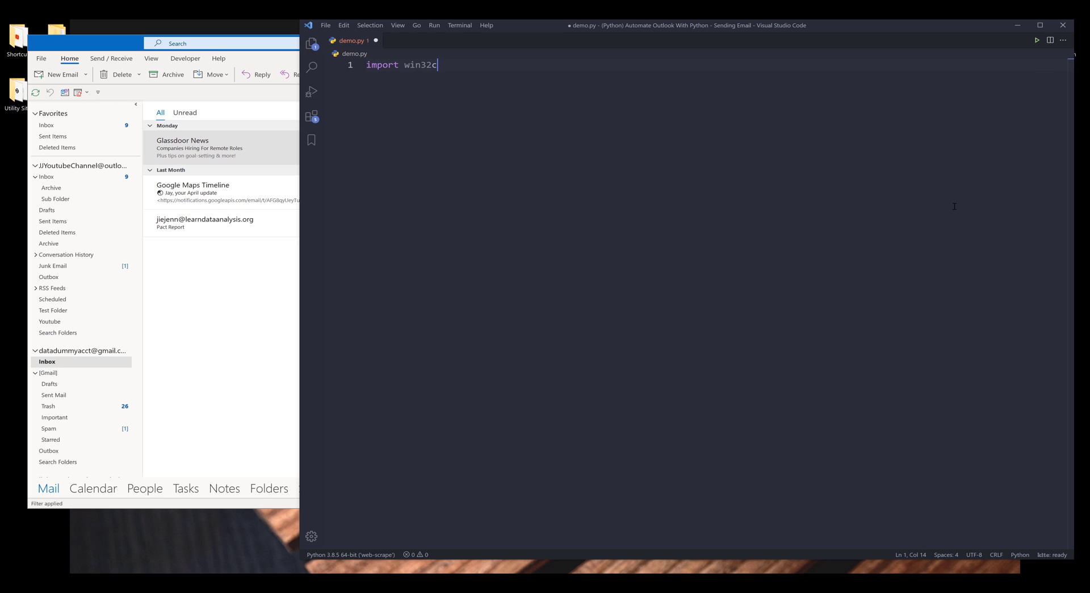
{"action": "type", "text": "om.client as win32"}
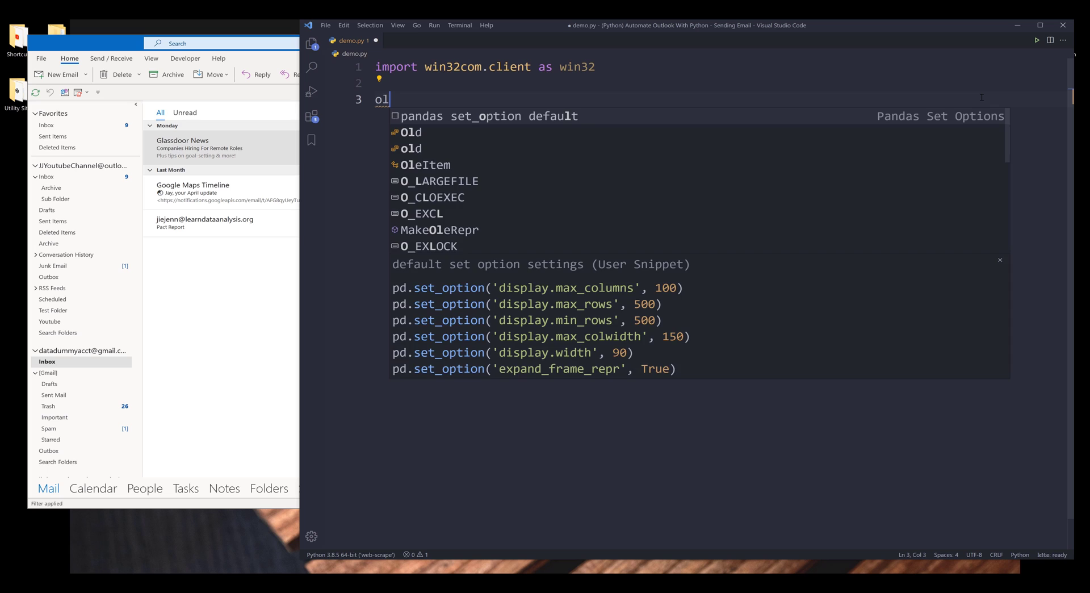
Create olApp via win32.Dispatch('Outlook.Application').
{"action": "type", "text": "App"}
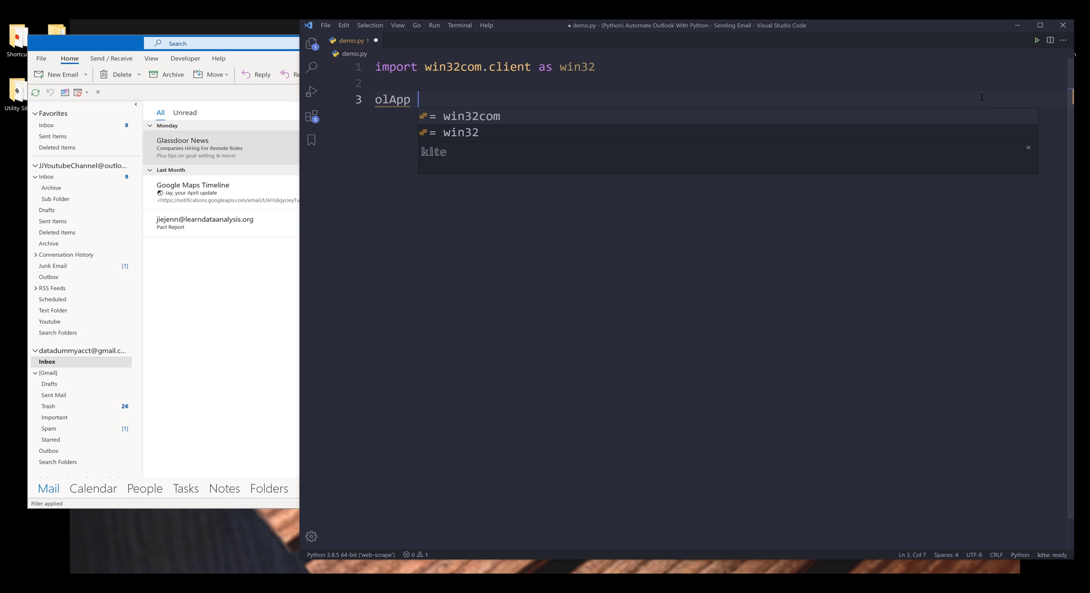
{"action": "type", "text": "="}
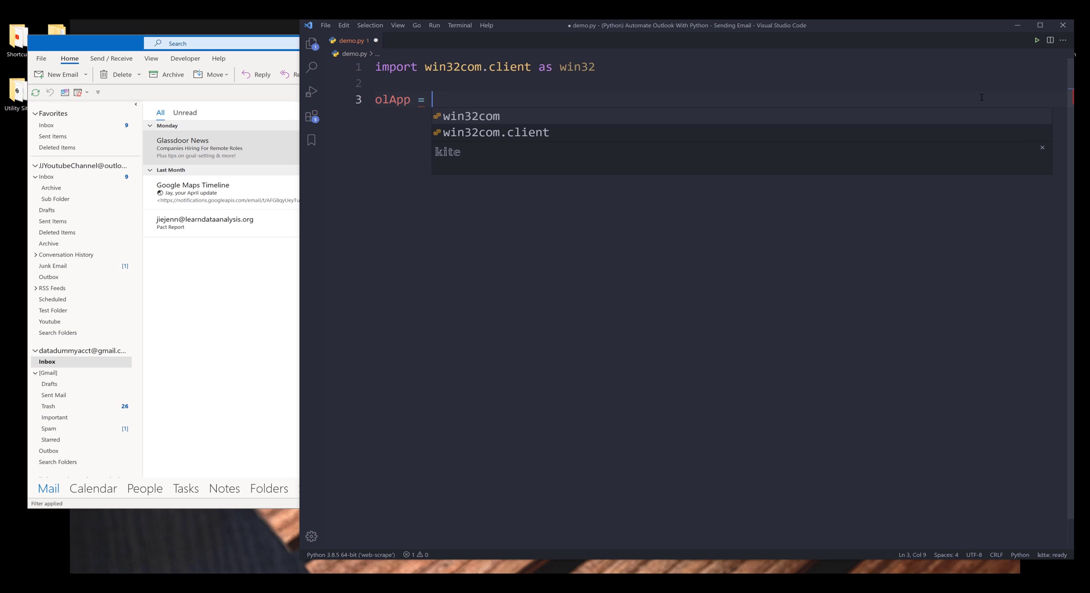
{"action": "type", "text": "win32"}
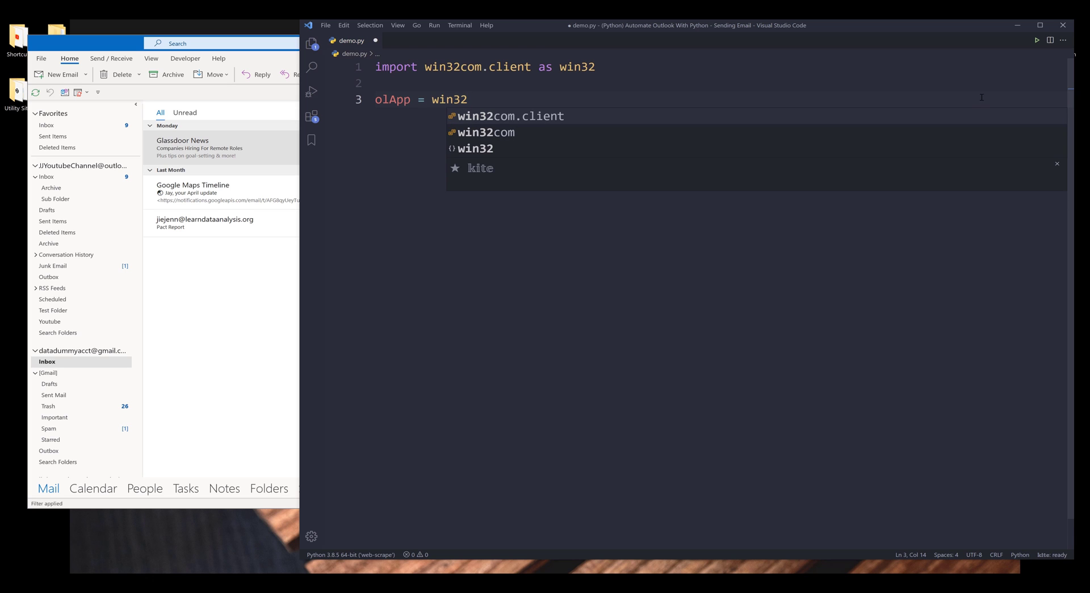
{"action": "type", "text": ".Dispatch('"}
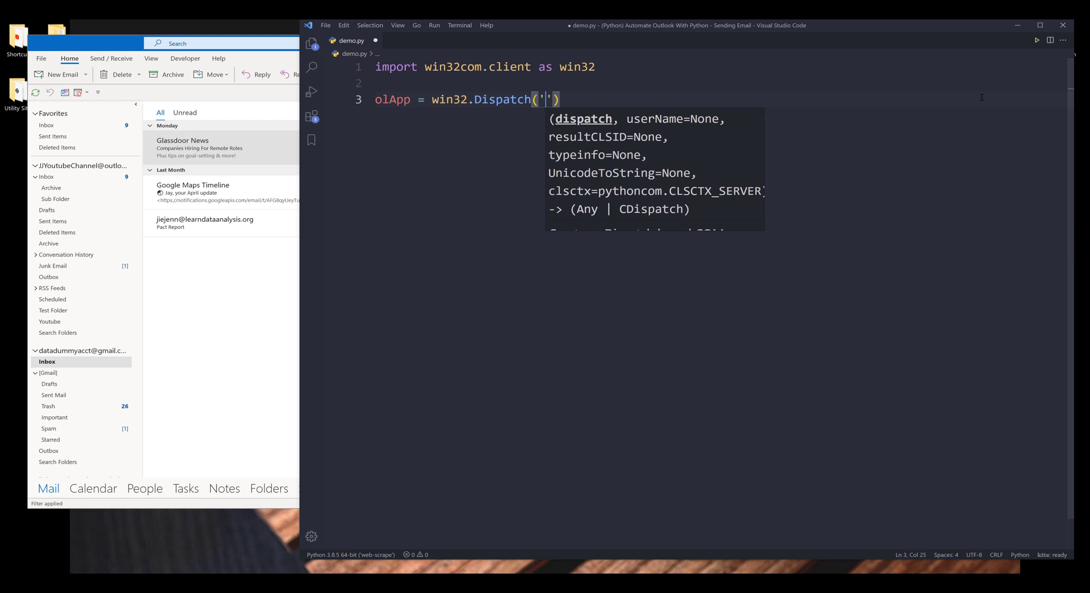
{"action": "type", "text": "Outlook."}
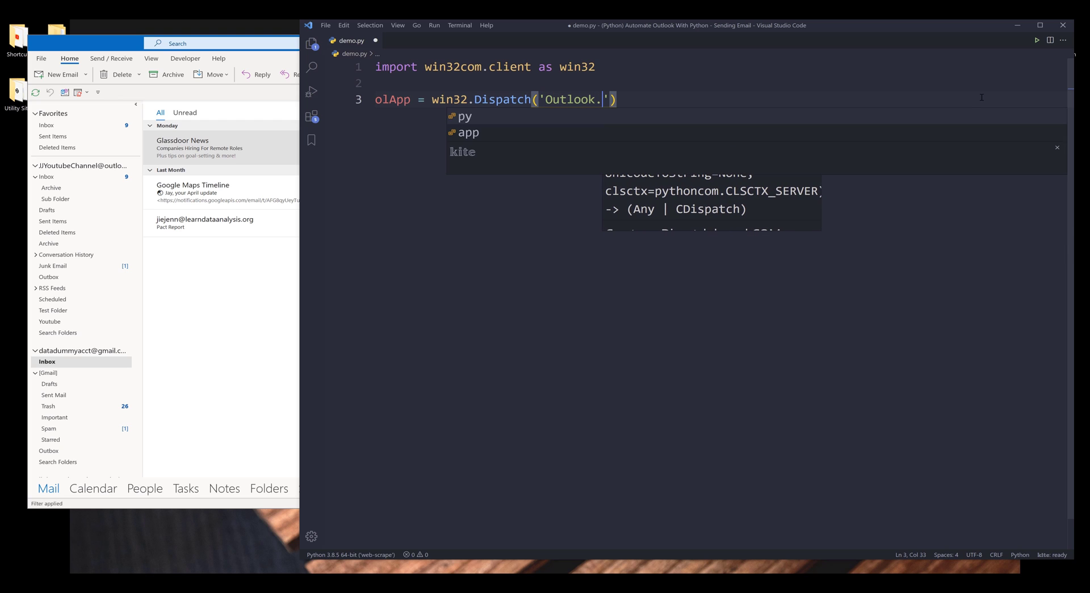
{"action": "type", "text": "Application"}
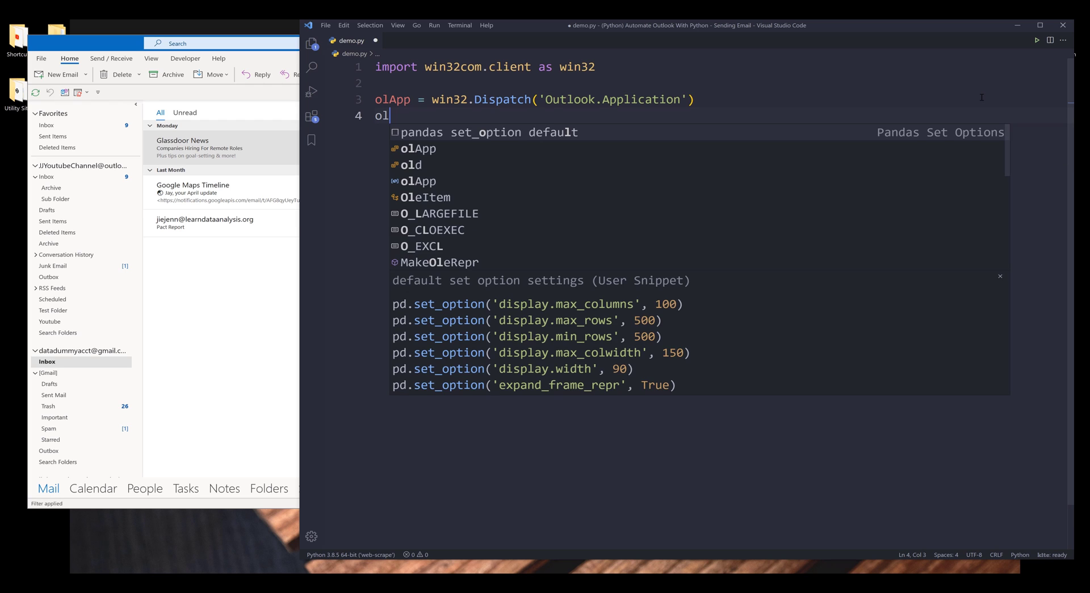
Add olNS = olApp.GetNameSpace('MAPI') and move to a new line.
{"action": "type", "text": "N"}
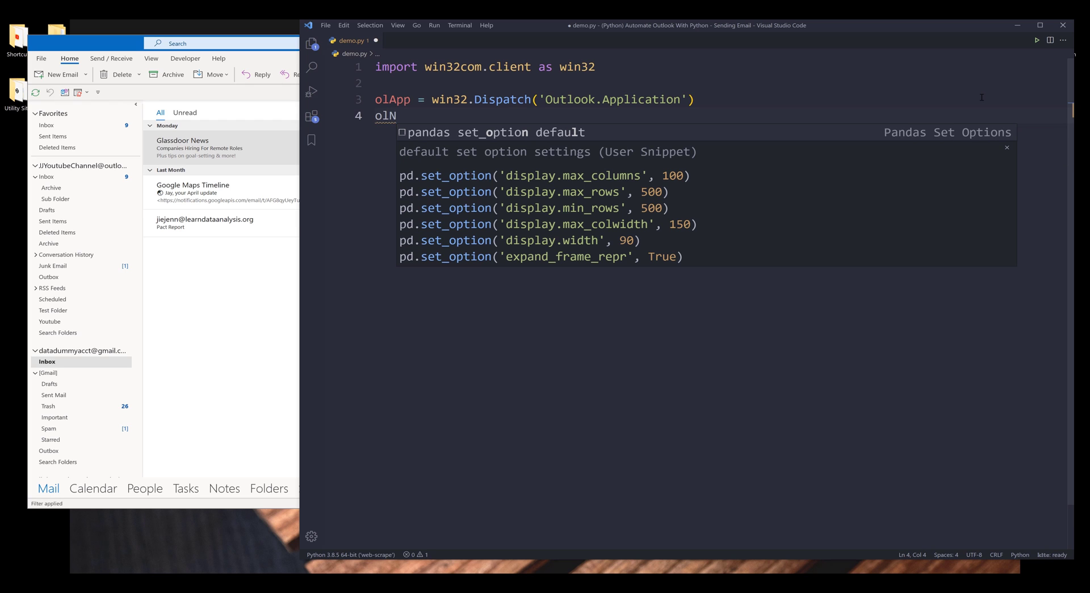
{"action": "type", "text": "S ="}
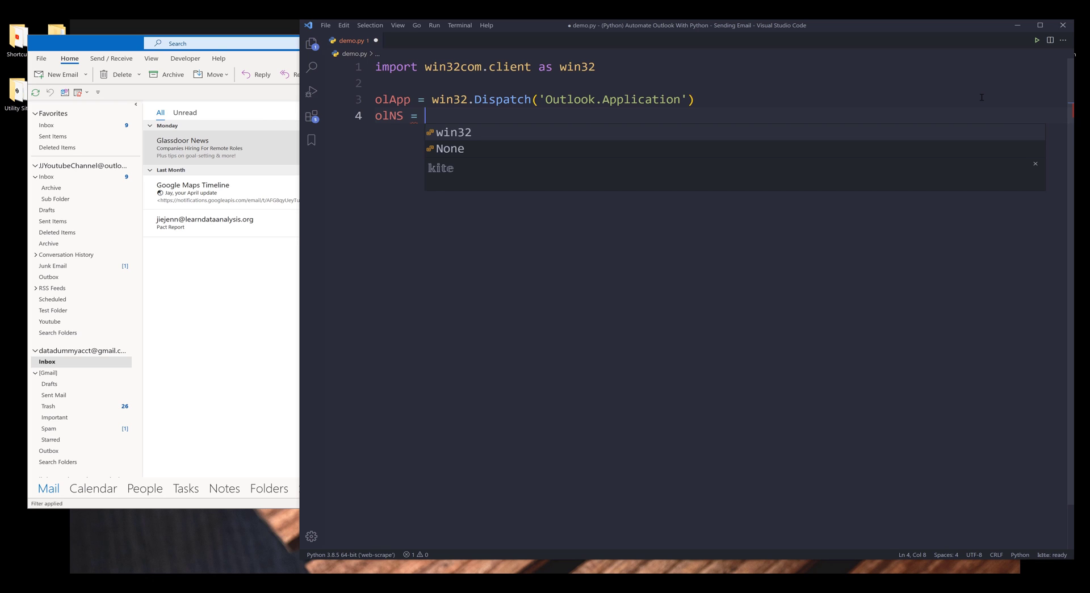
{"action": "type", "text": "ol"}
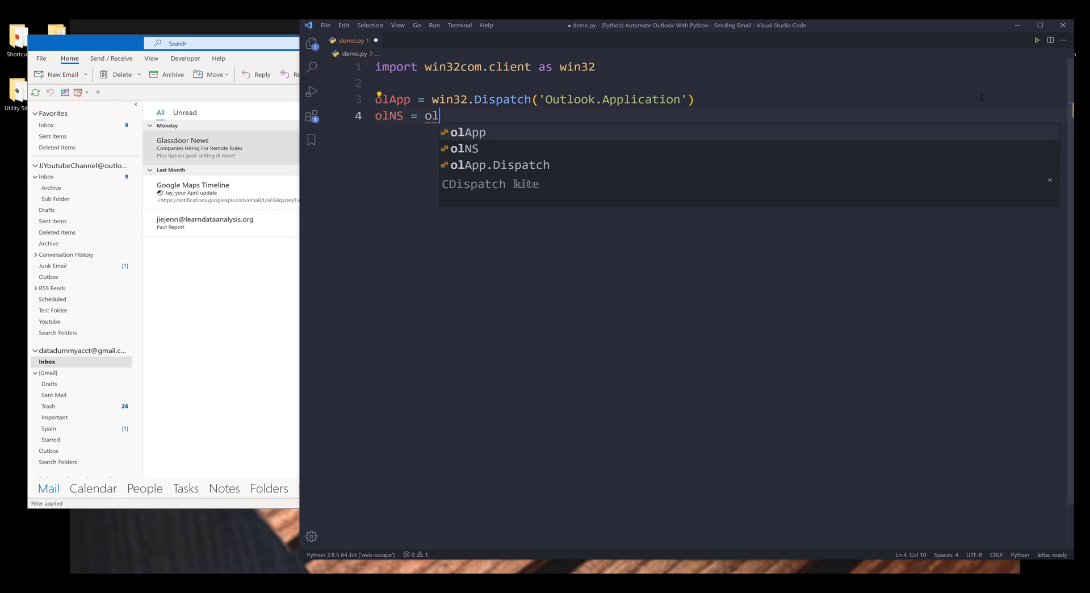
{"action": "type", "text": "App."}
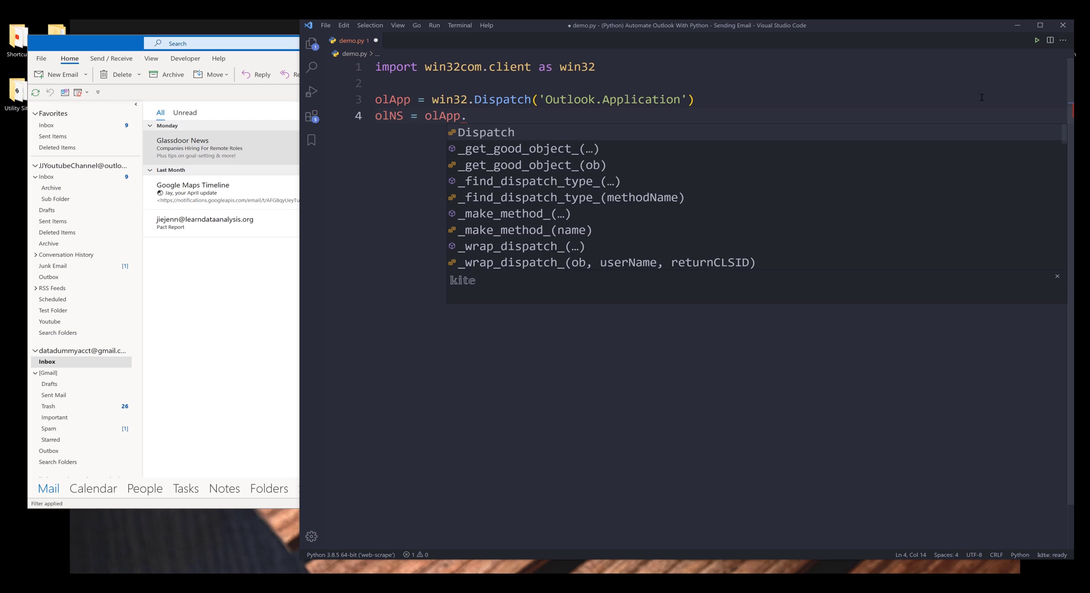
{"action": "type", "text": "GetNames"}
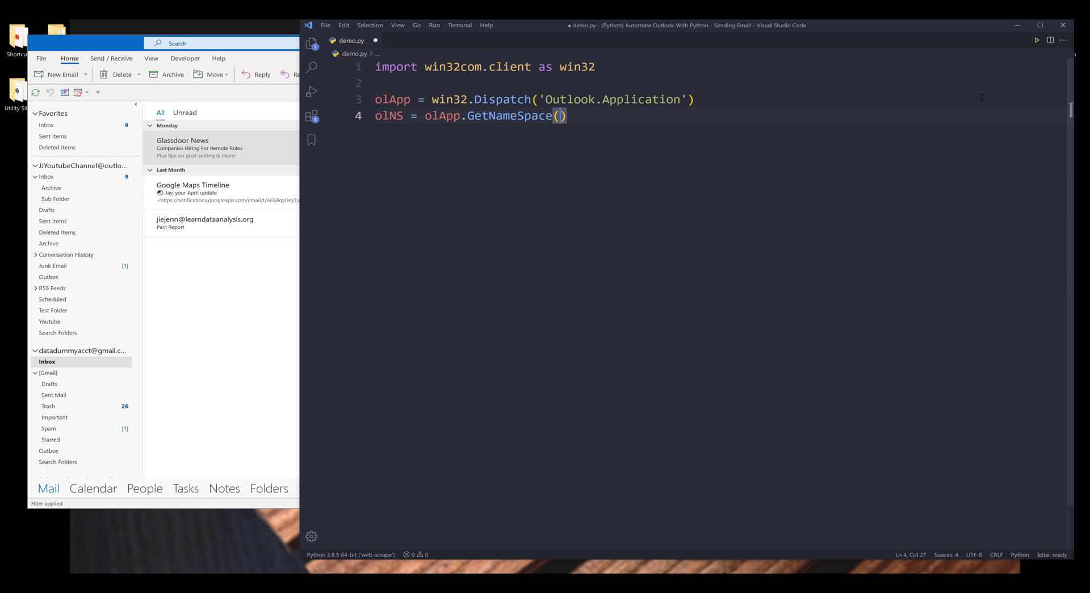
{"action": "type", "text": "''"}
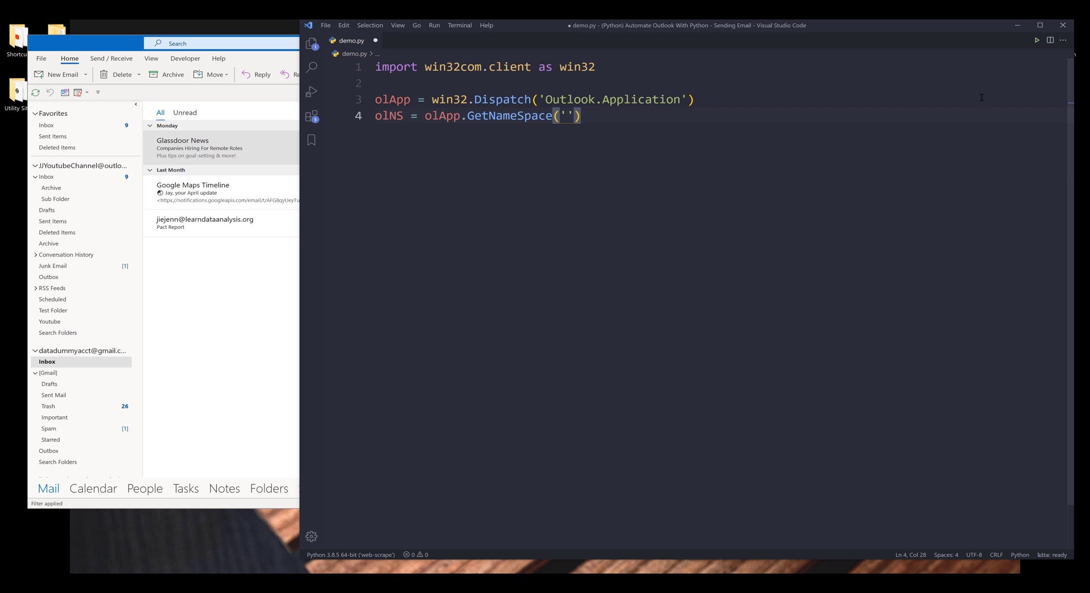
{"action": "type", "text": "MAPI"}
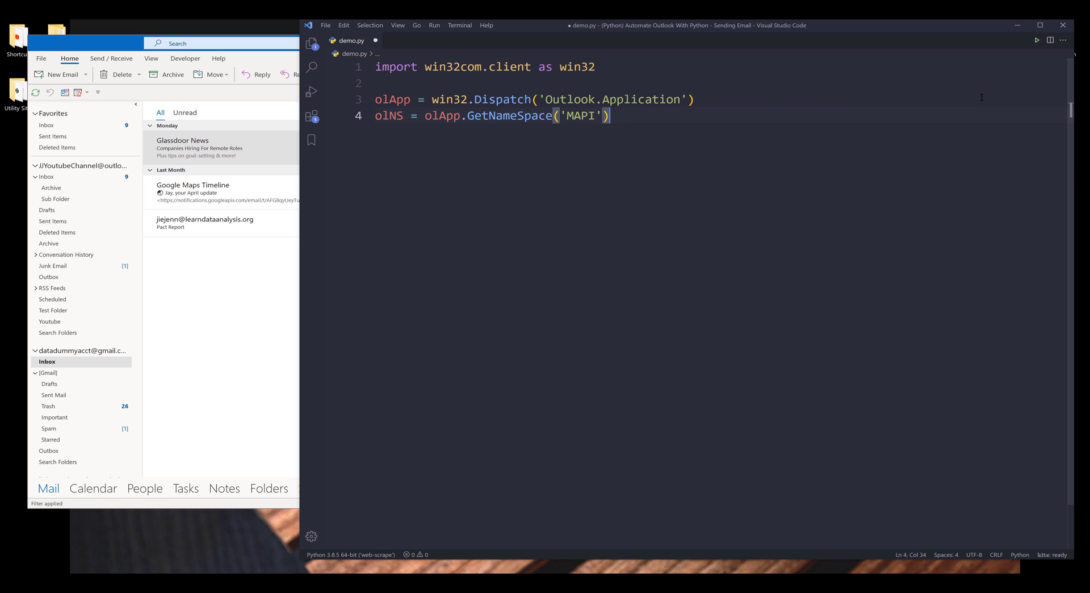
{"action": "key", "text": "Enter"}
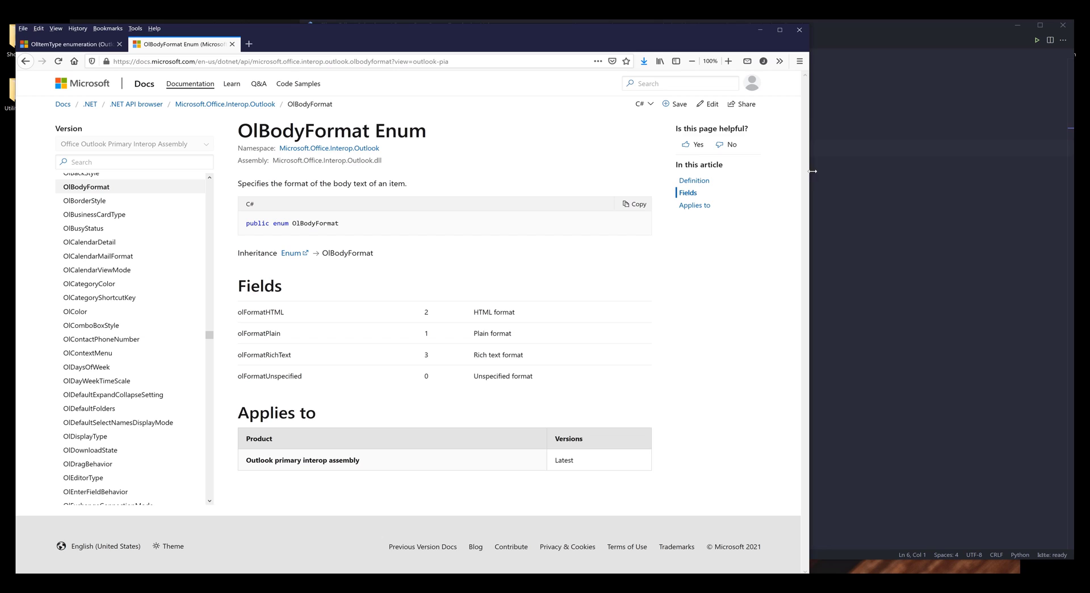
{"action": "mouse_move", "coordinate": [231, 275]}
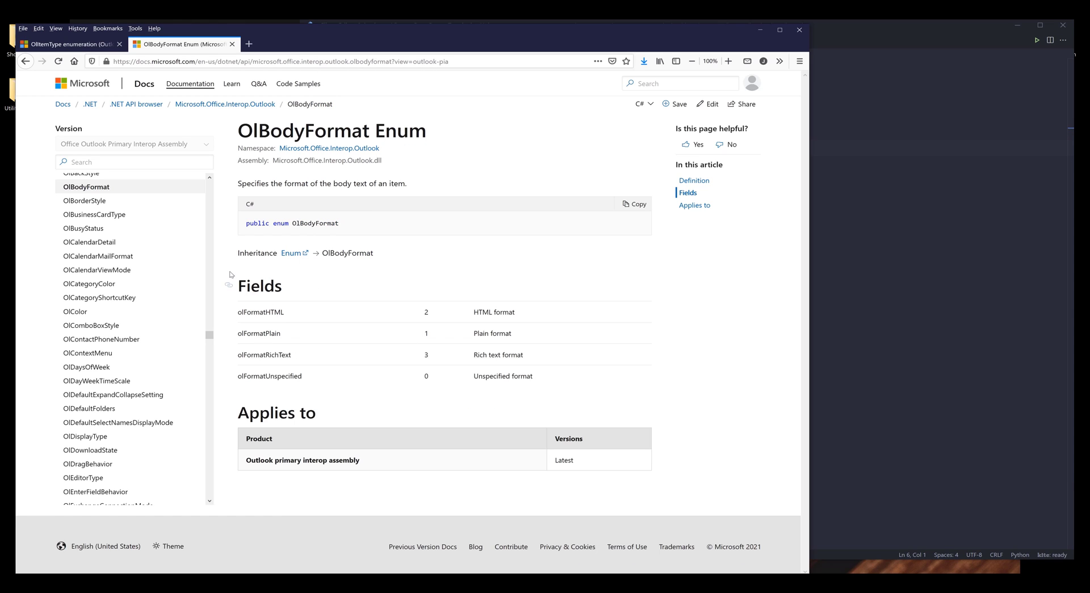
{"action": "mouse_move", "coordinate": [910, 302]}
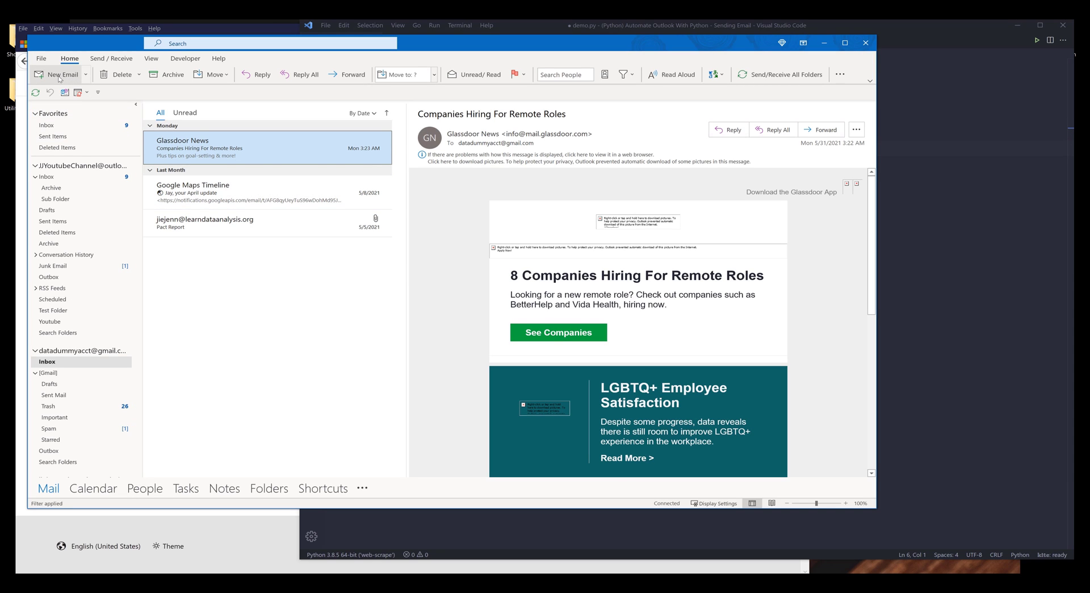
Start a blank New Email from Outlook's Home ribbon.
{"action": "left_click", "coordinate": [59, 74]}
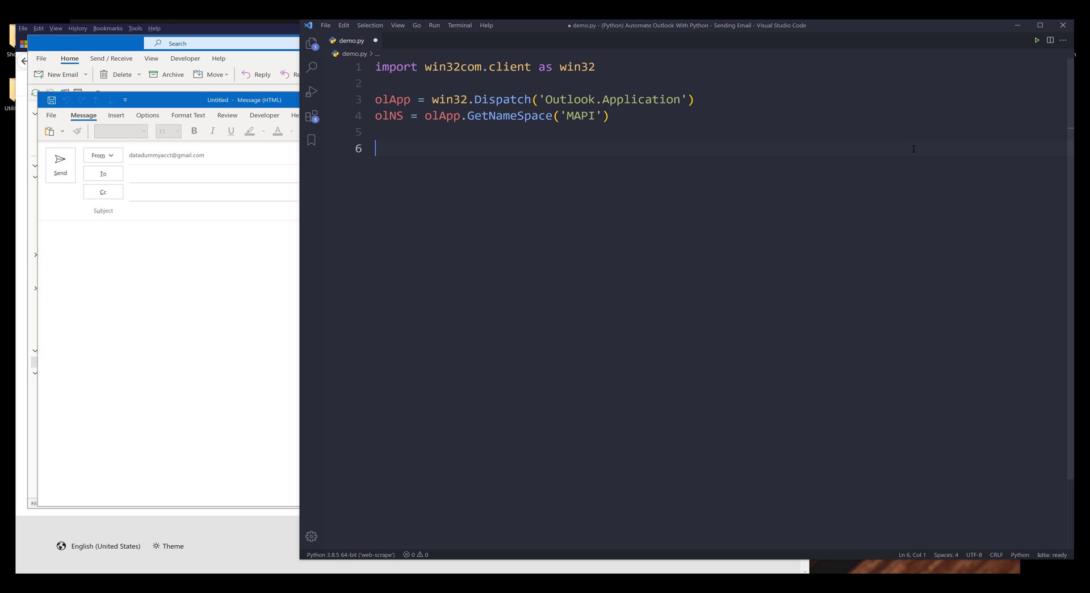
Begin line 6 as mailItem = olApp.Cr... toward a CreateItem call.
{"action": "type", "text": "mail"}
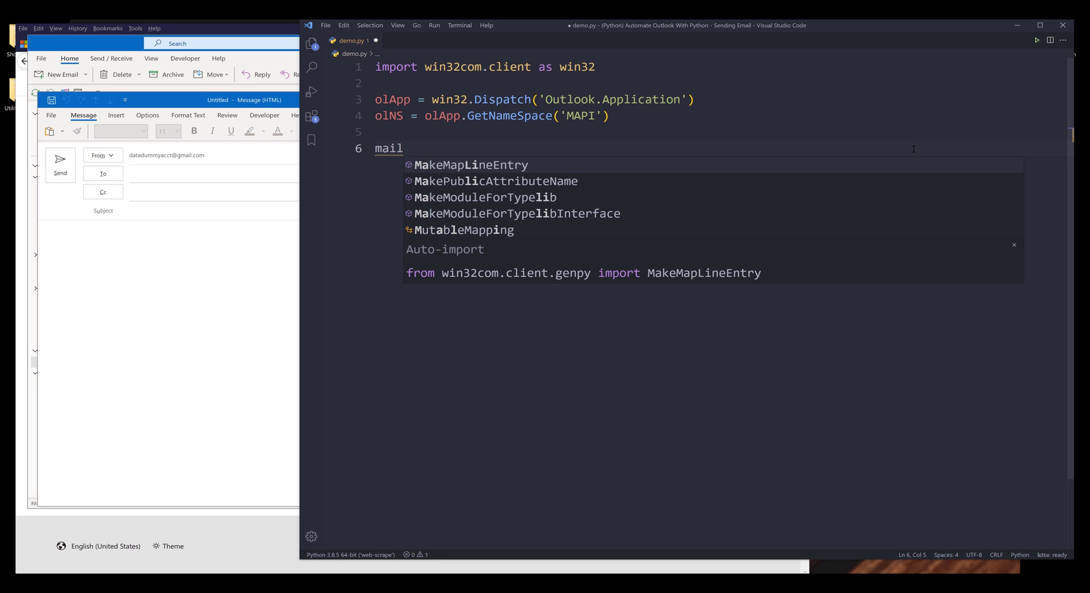
{"action": "type", "text": "Item ="}
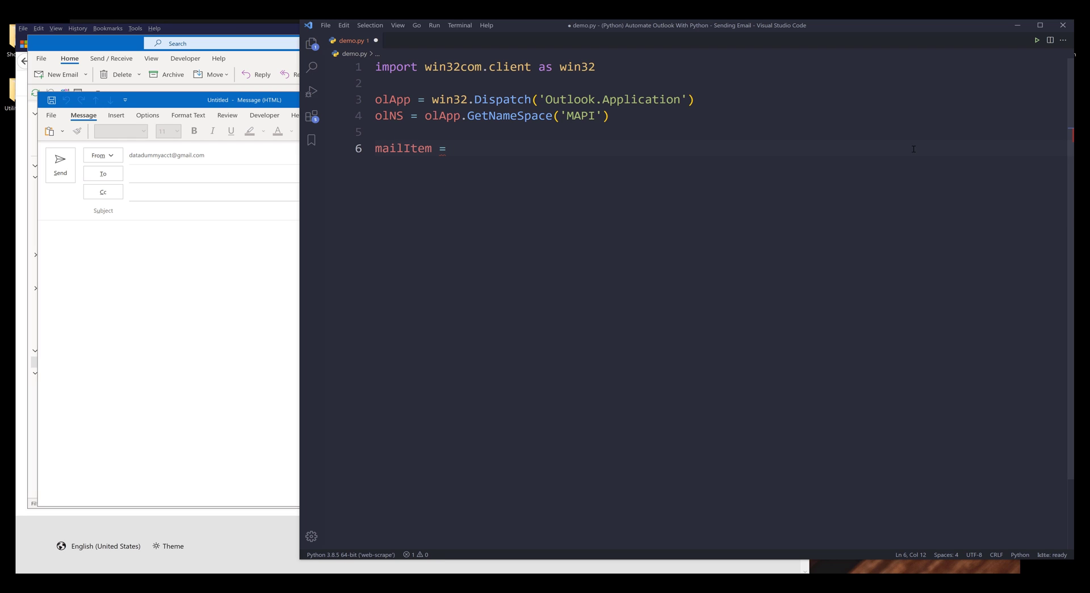
{"action": "type", "text": "ol"}
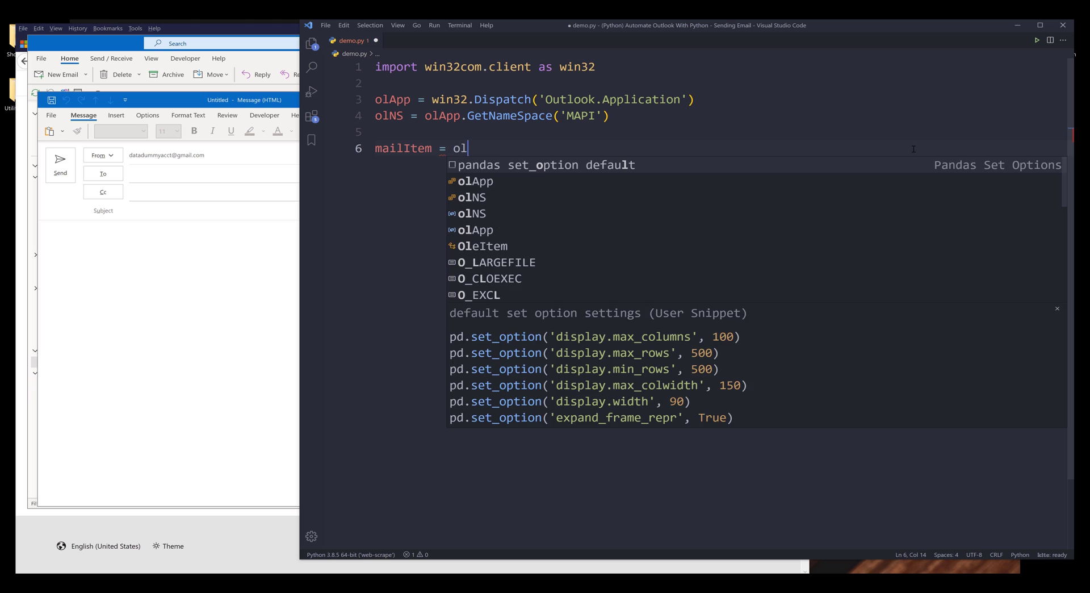
{"action": "type", "text": "App.Cr"}
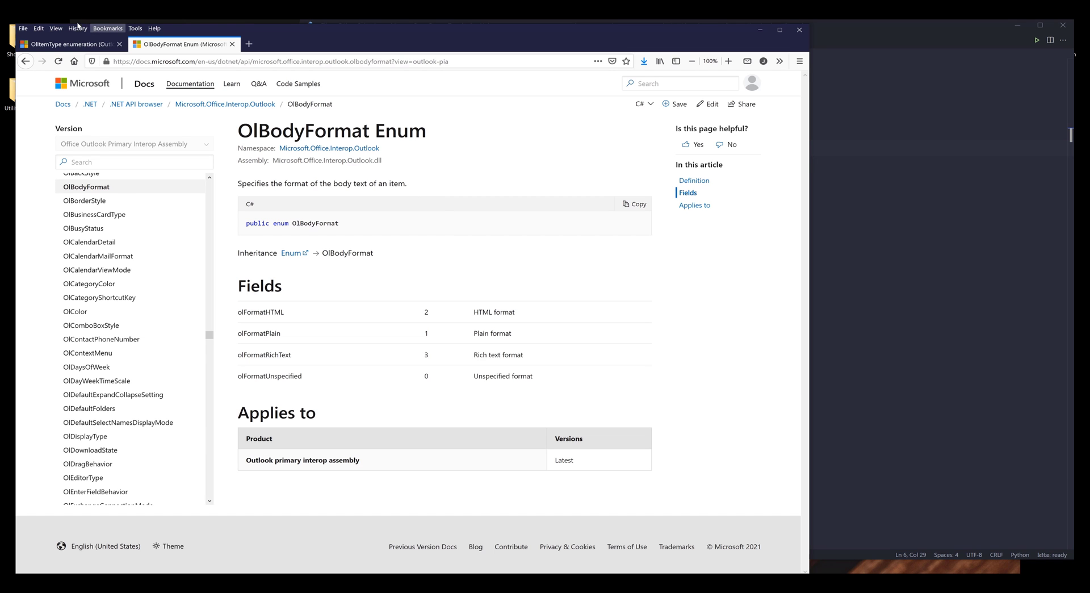
Show the OlItemType enumeration page listing olMailItem as 0.
{"action": "left_click", "coordinate": [66, 44]}
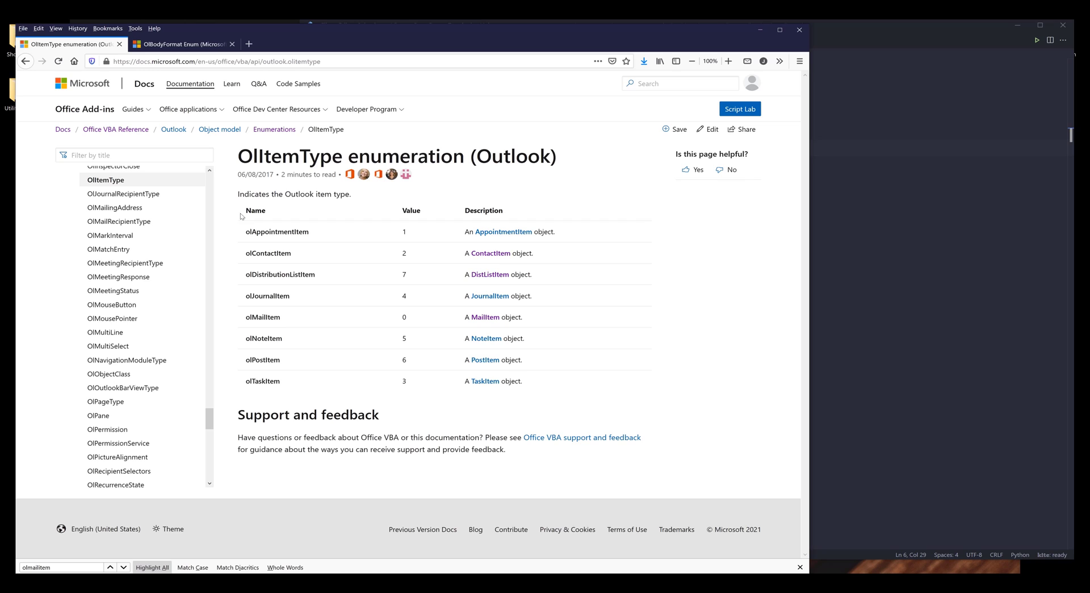
{"action": "mouse_move", "coordinate": [243, 215]}
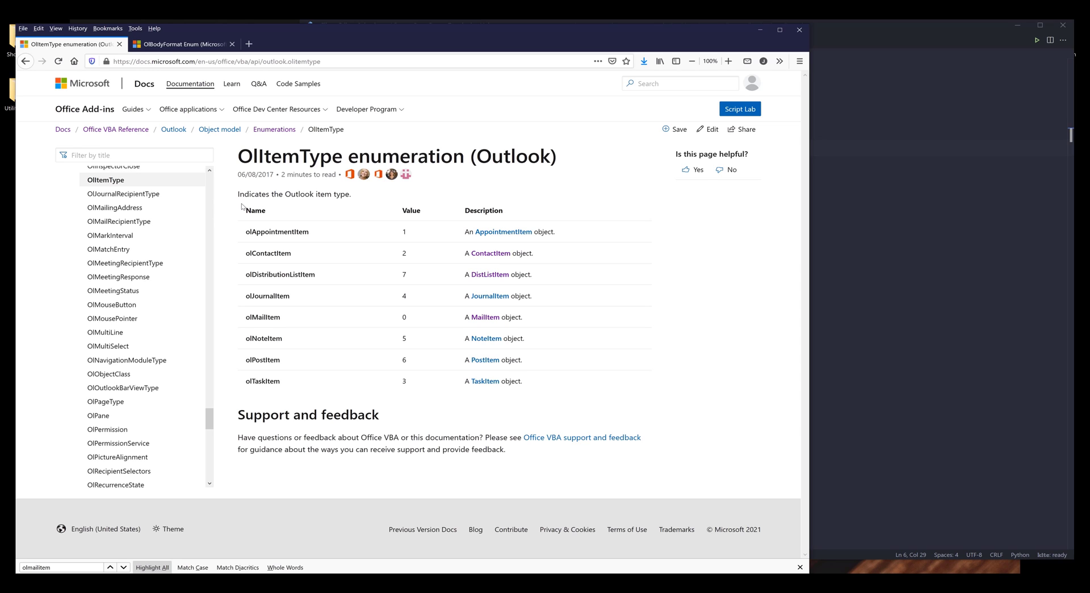
{"action": "mouse_move", "coordinate": [343, 316]}
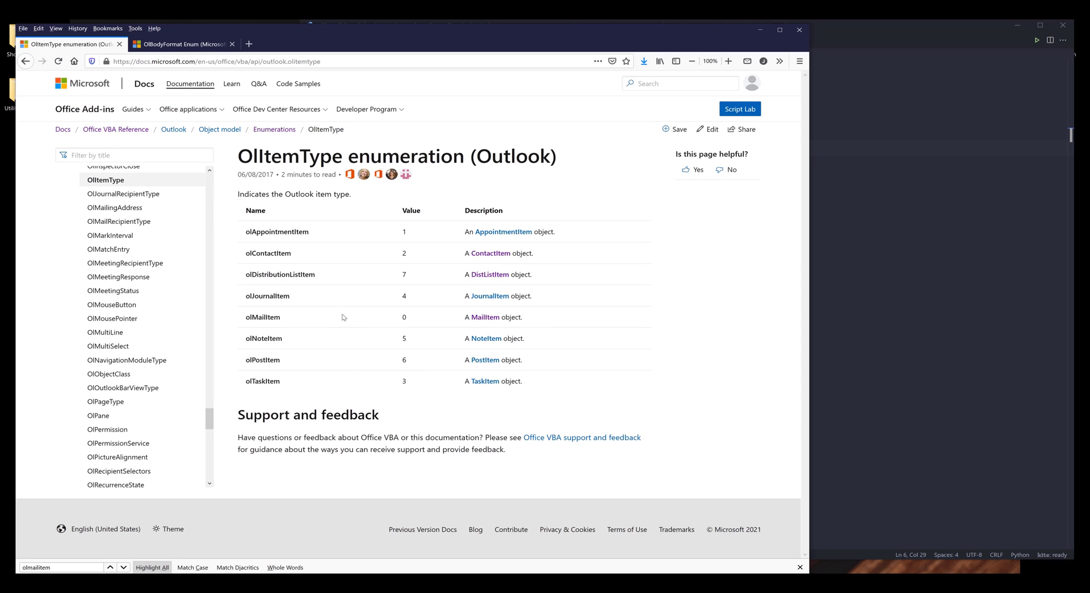
{"action": "mouse_move", "coordinate": [312, 318]}
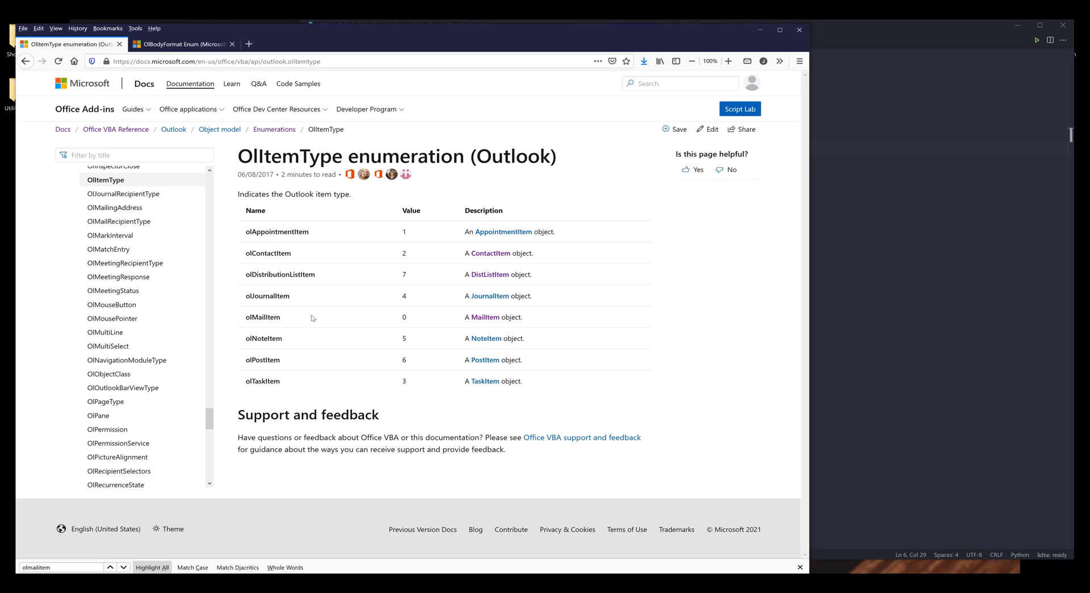
{"action": "mouse_move", "coordinate": [244, 320]}
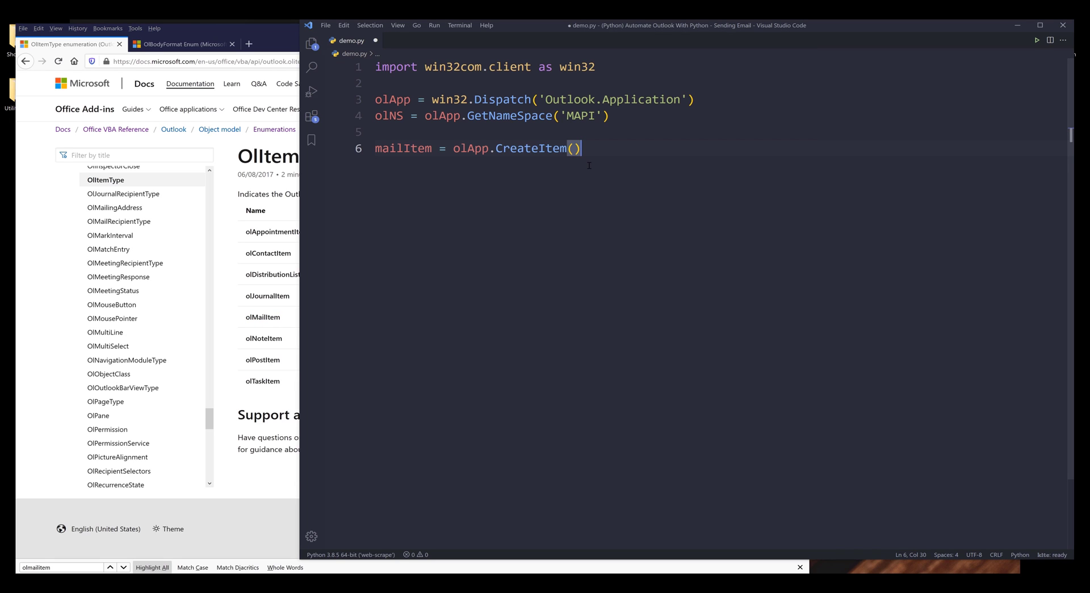
Finish CreateItem(0), set mailItem.Subject = 'Hello 123' and begin the next mailItem line.
{"action": "type", "text": "0"}
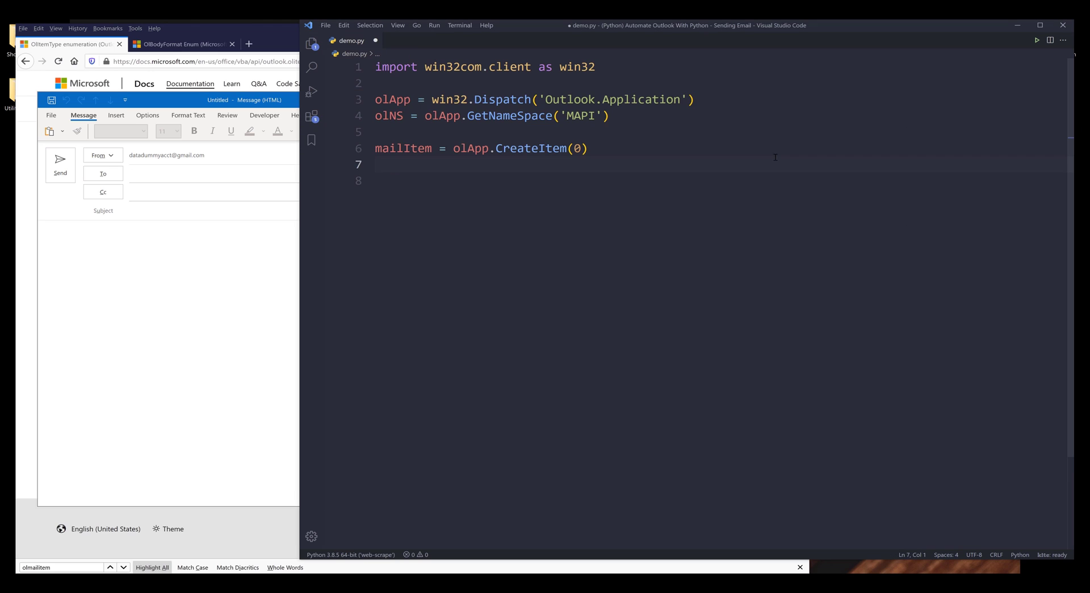
{"action": "type", "text": "m"}
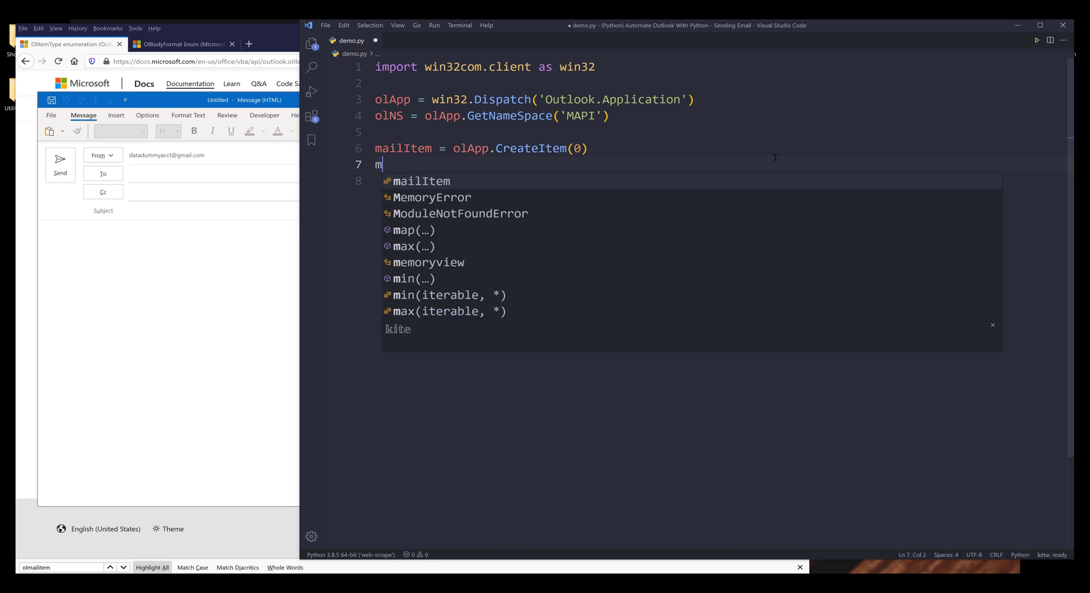
{"action": "type", "text": "ailItem."}
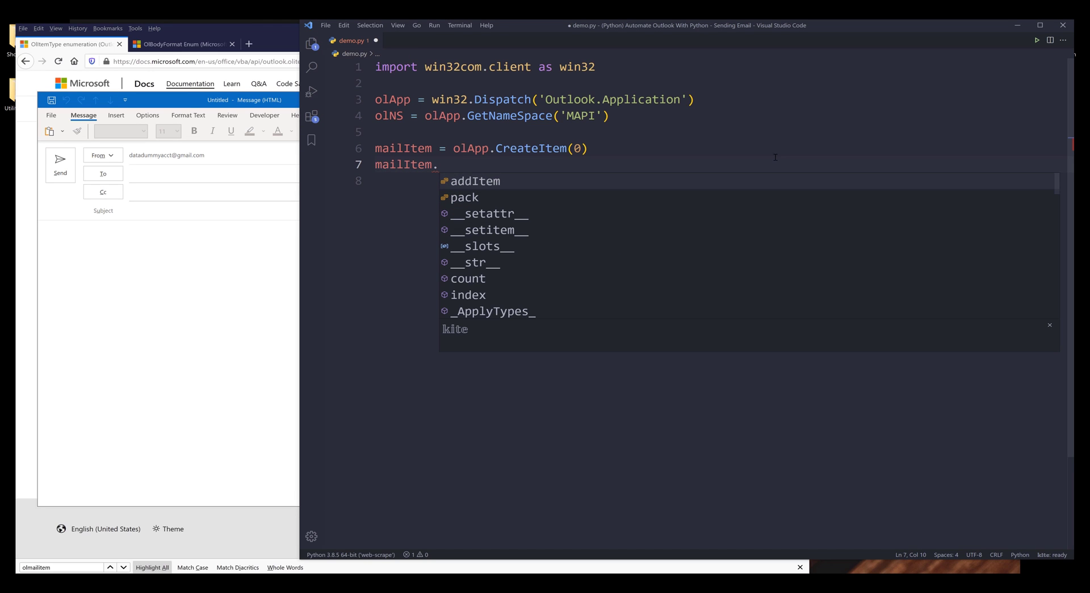
{"action": "type", "text": "Subject = '"}
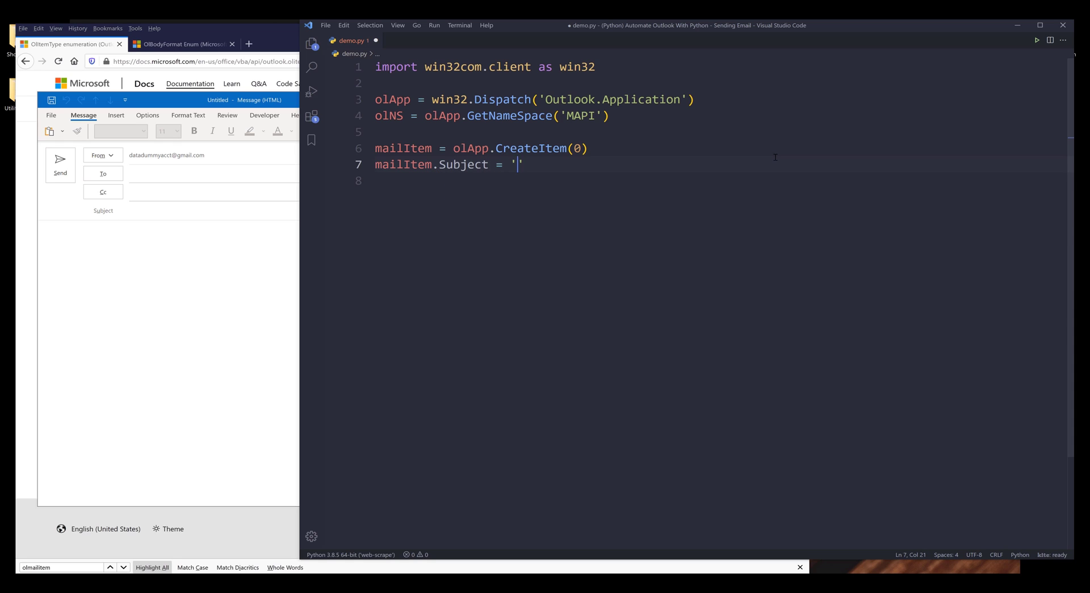
{"action": "type", "text": "Hello 123"}
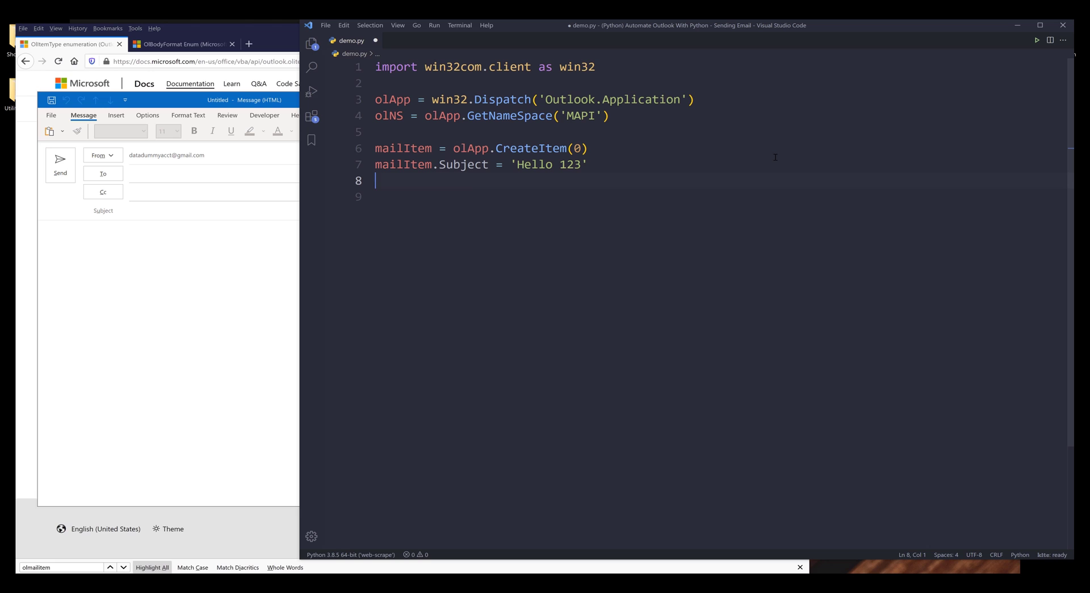
{"action": "type", "text": "mailIte"}
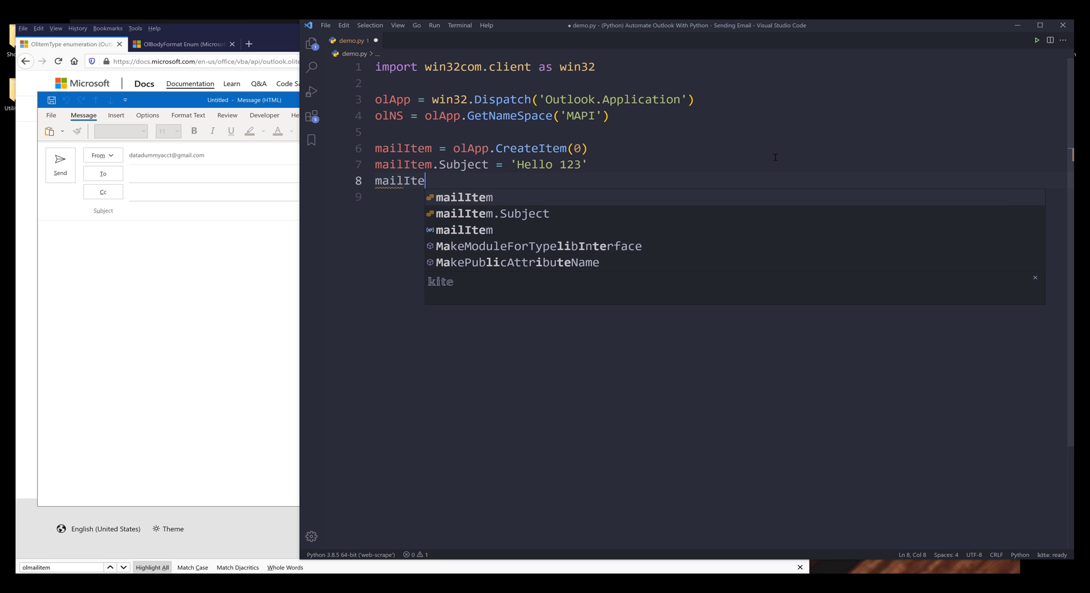
{"action": "type", "text": "."}
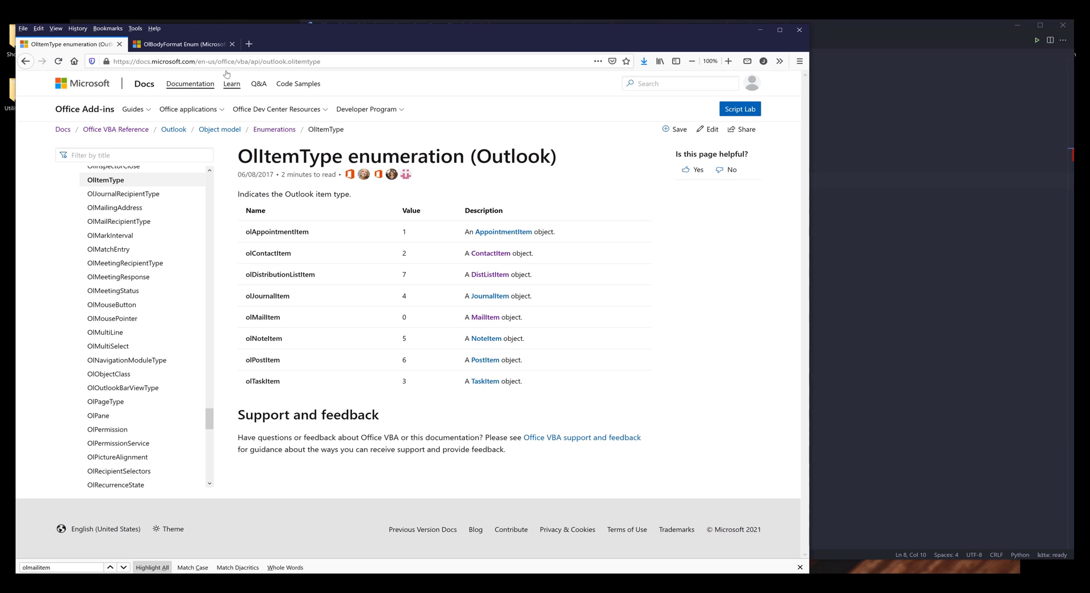
On the OlBodyFormat page, pick out value 1 beside olFormatPlain.
{"action": "left_click", "coordinate": [181, 44]}
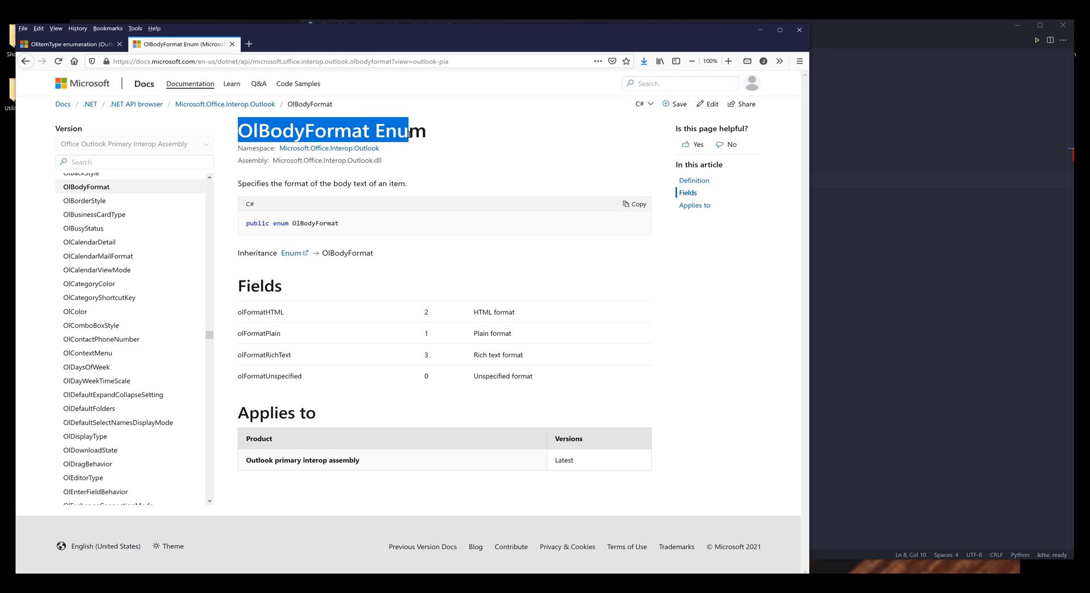
{"action": "left_click", "coordinate": [440, 190]}
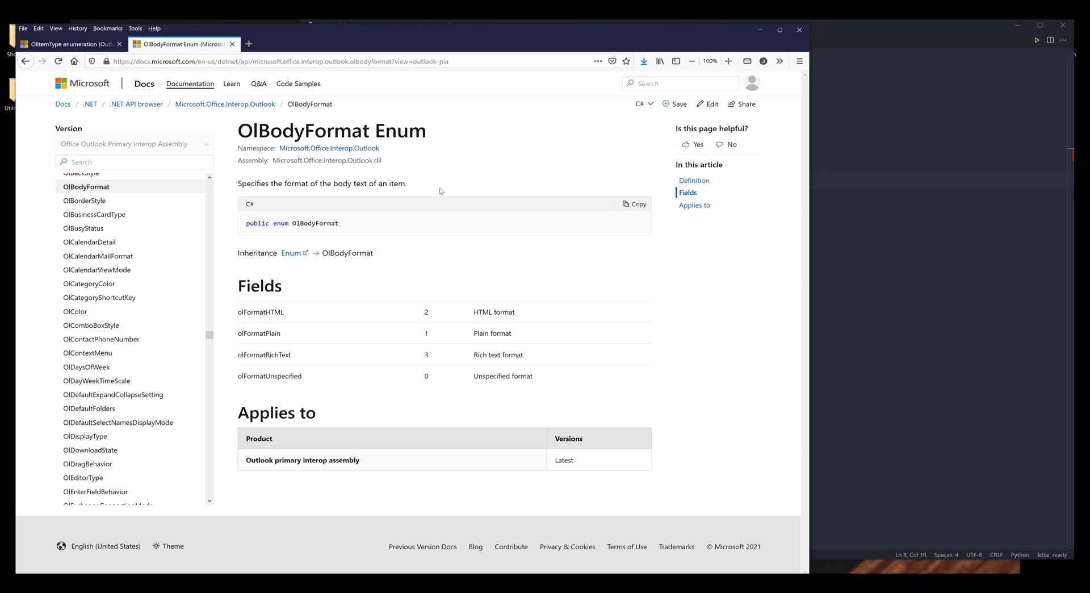
{"action": "mouse_move", "coordinate": [257, 329]}
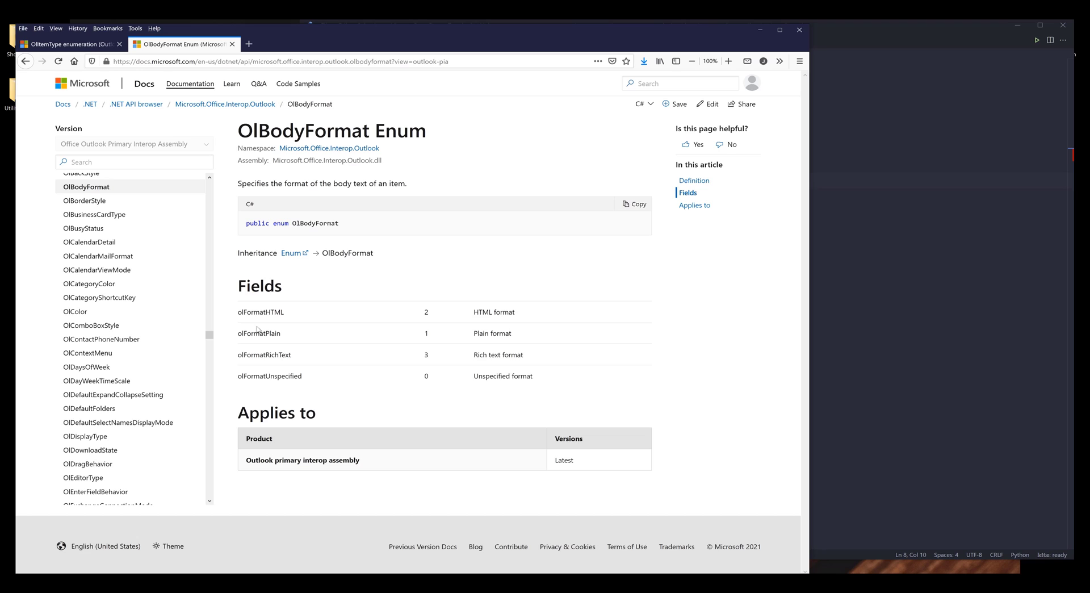
{"action": "mouse_move", "coordinate": [427, 332]}
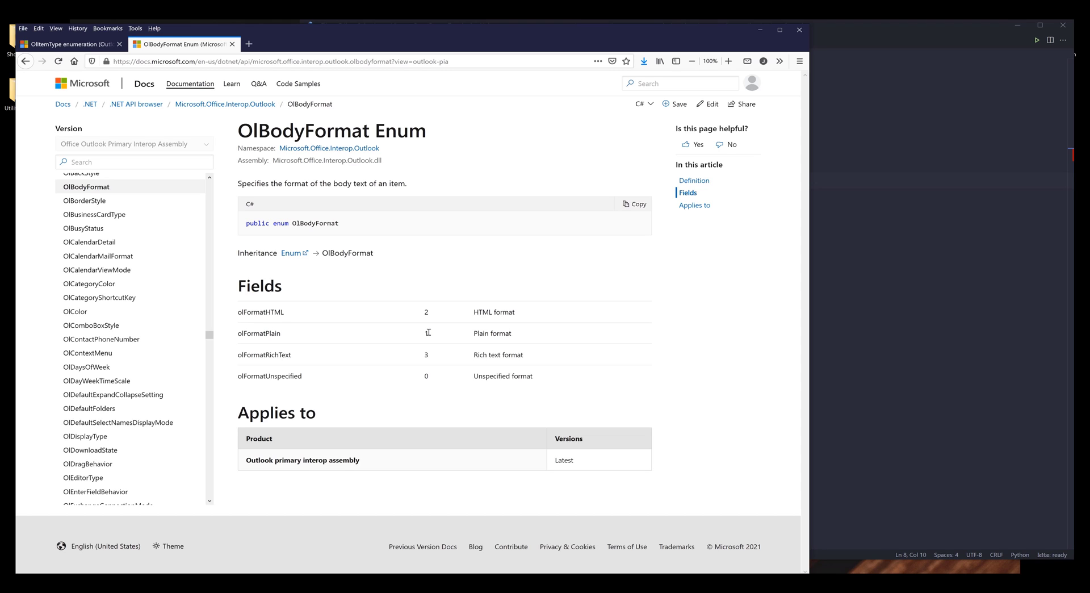
{"action": "double_click", "coordinate": [427, 332]}
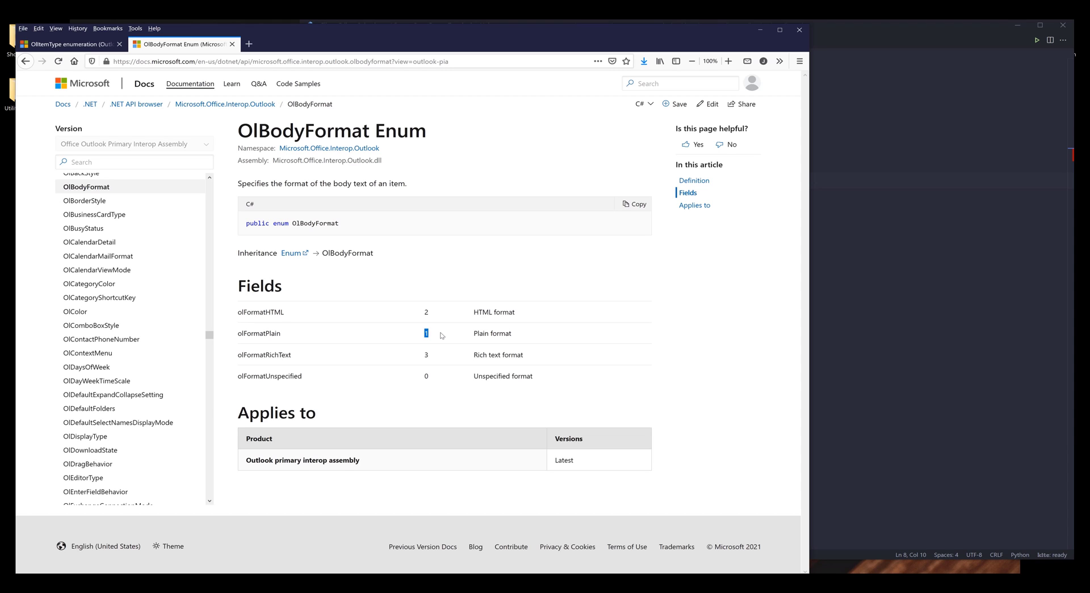
{"action": "mouse_move", "coordinate": [915, 249]}
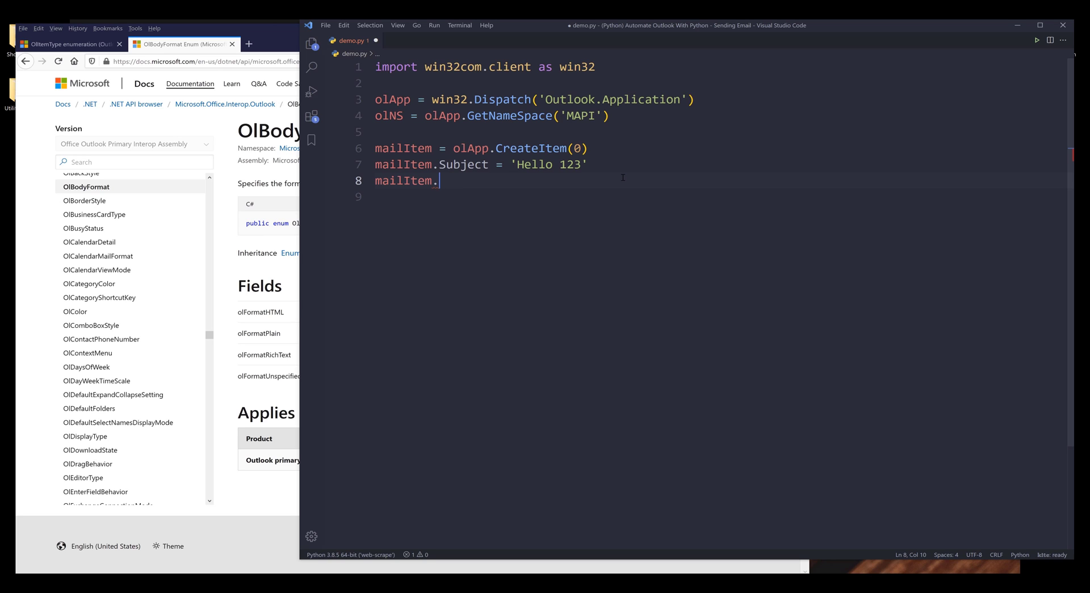
Write mailItem.BodyFormat = 1 and mailItem.Body = "Hello There".
{"action": "type", "text": "BodyFormat ="}
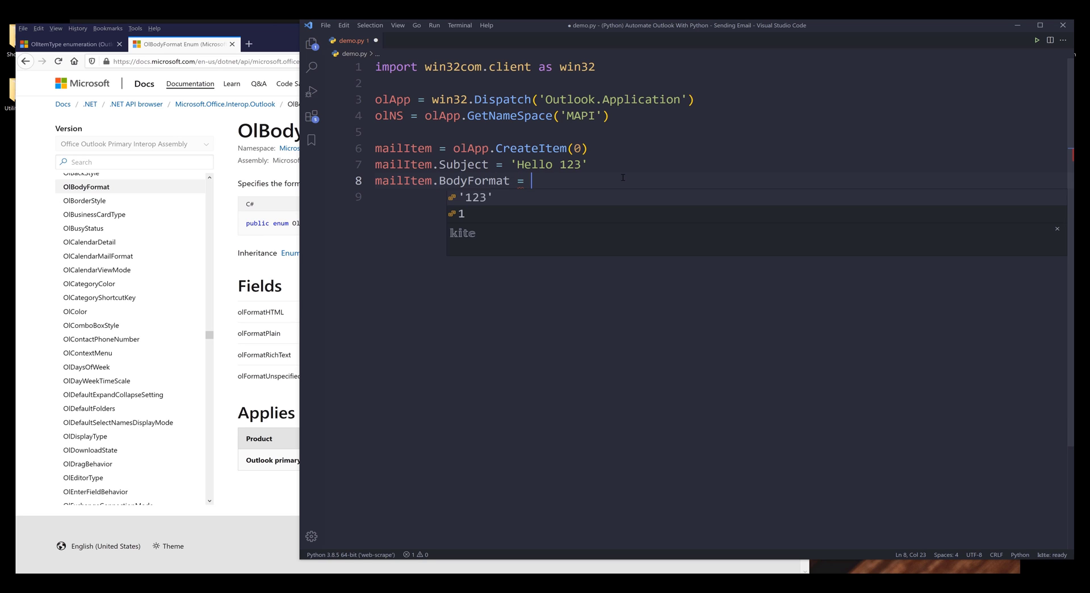
{"action": "type", "text": "1"}
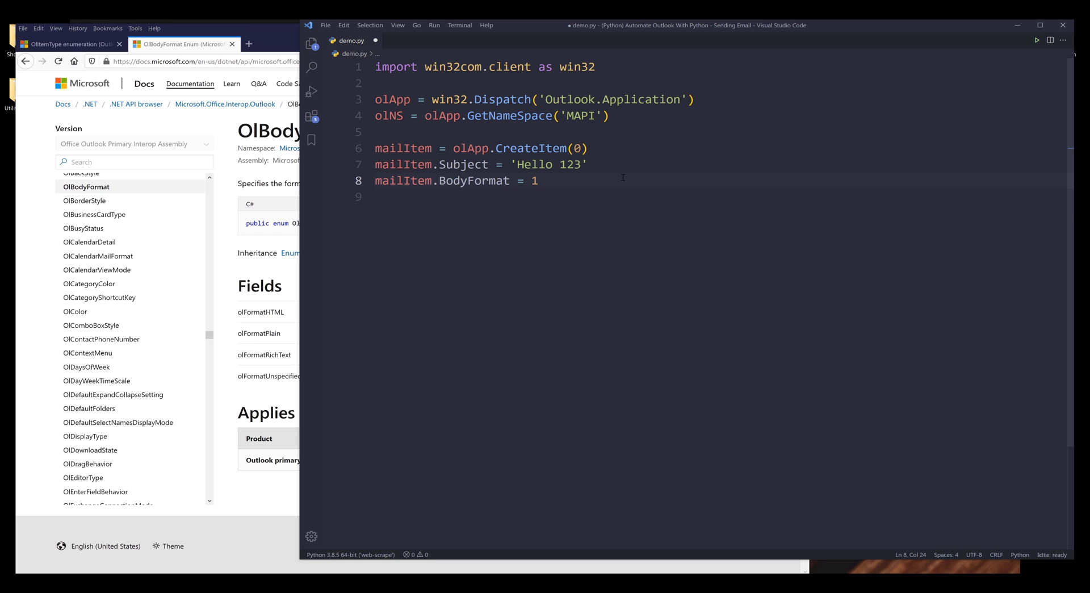
{"action": "type", "text": "mail"}
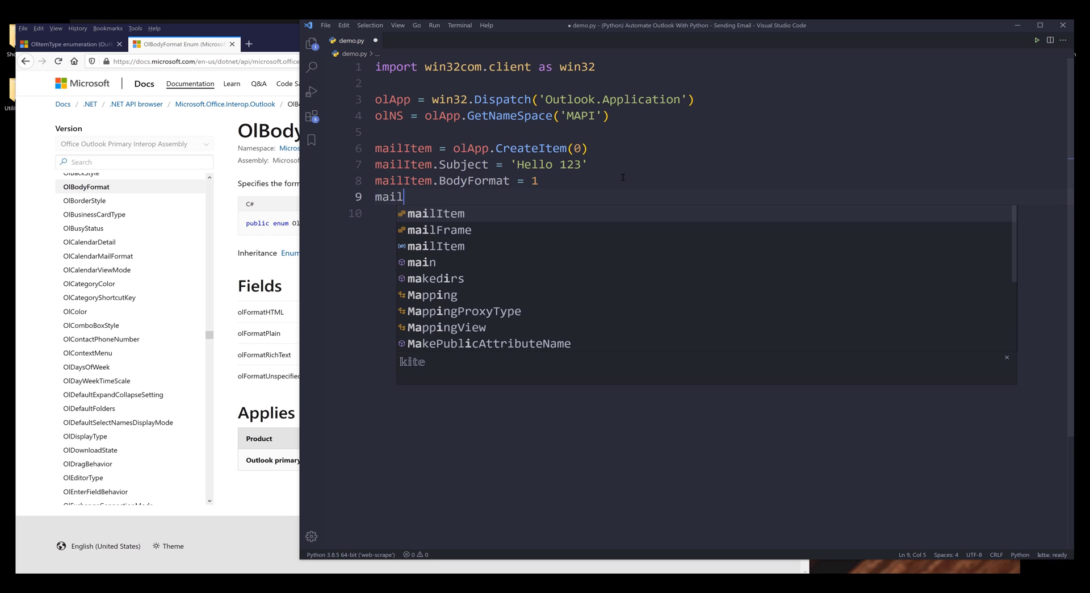
{"action": "type", "text": "Item."}
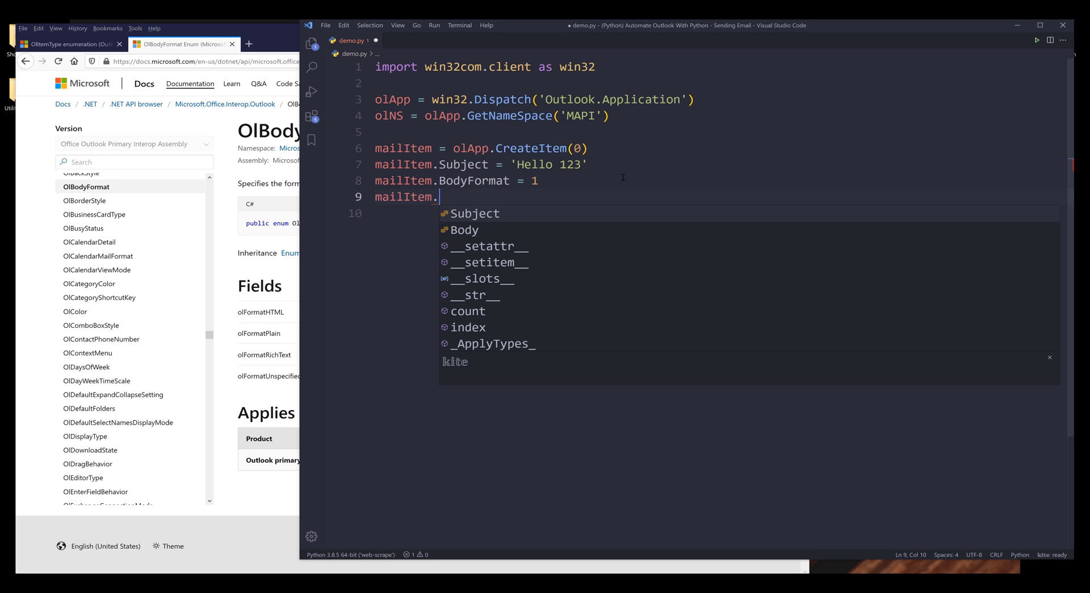
{"action": "type", "text": "Body ="}
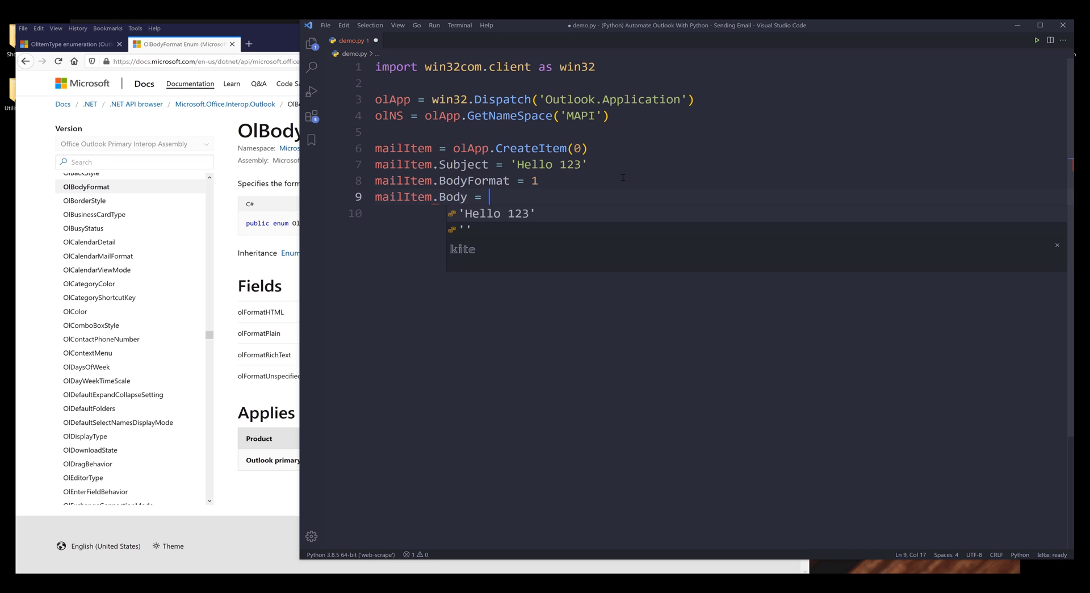
{"action": "type", "text": "\"\""}
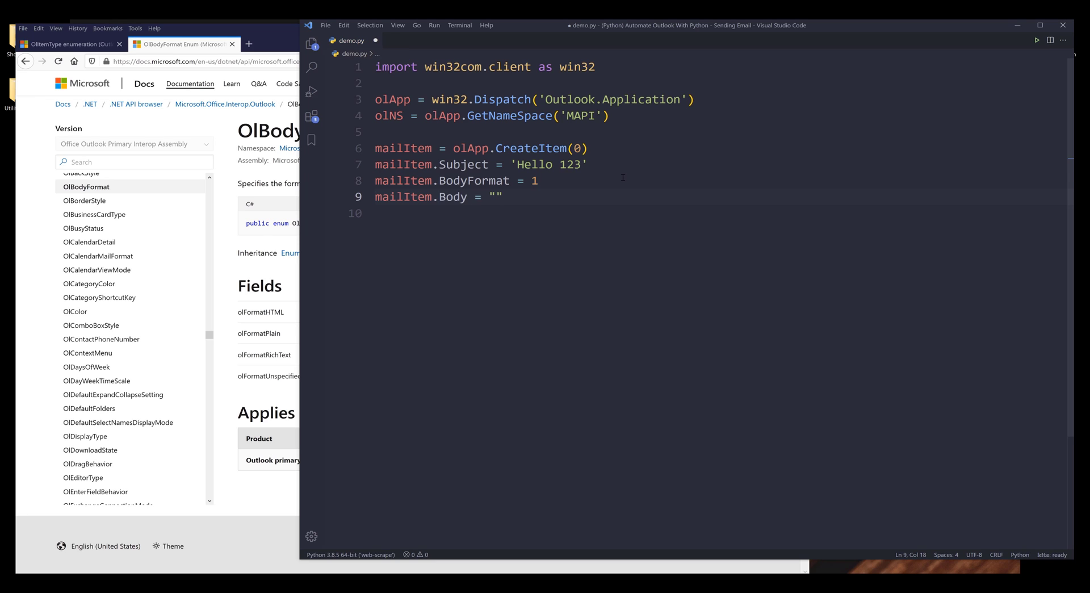
{"action": "type", "text": "Hello"}
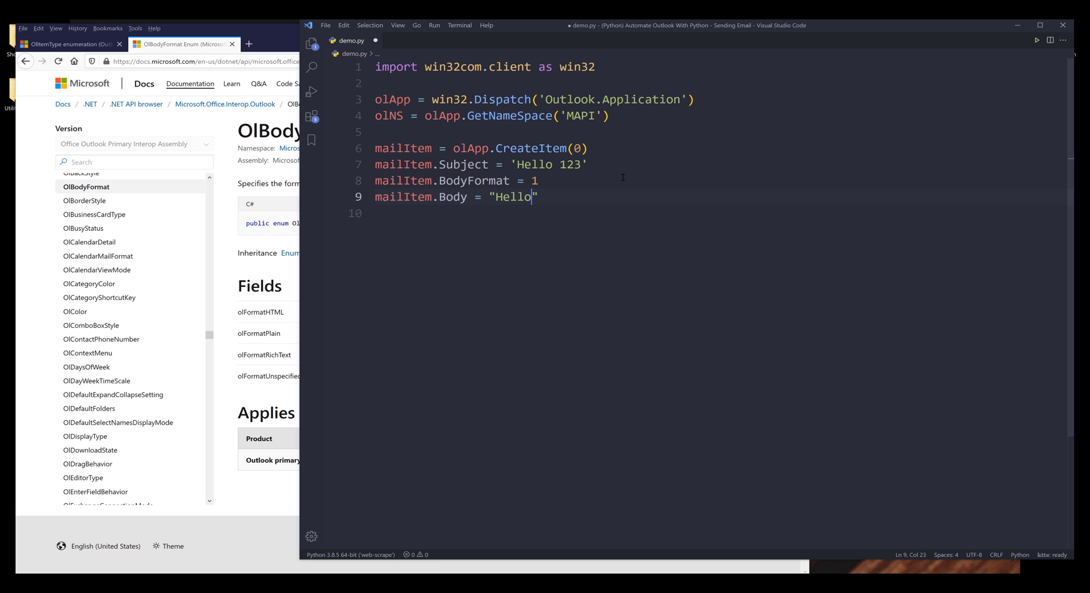
{"action": "type", "text": "There"}
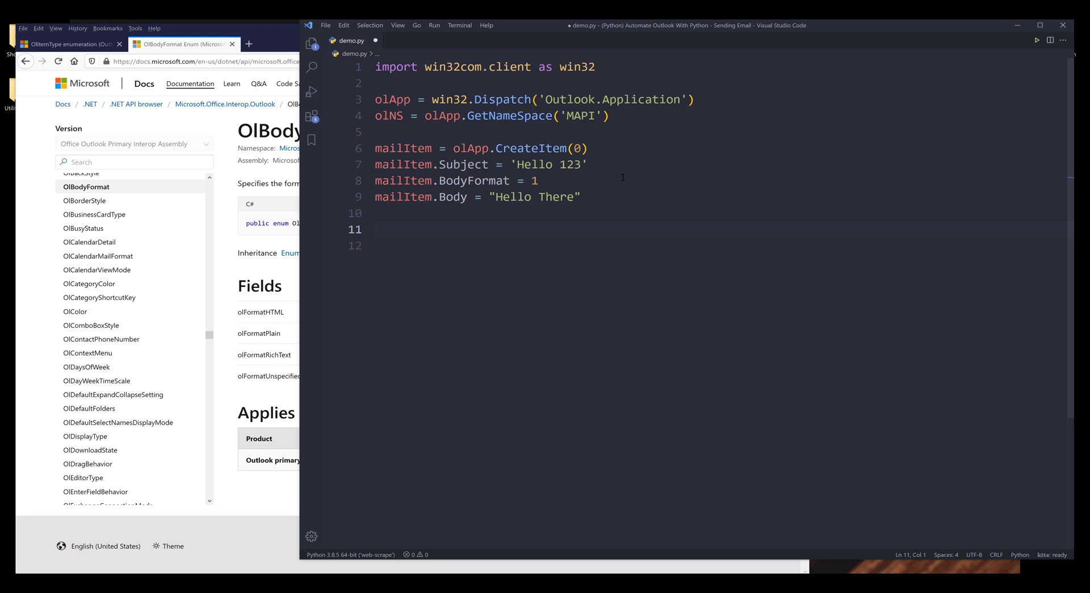
Write mailItem.BodyFormat = 2 and mailItem.HTMLBody = "<HTML Markup>", then comment both lines out.
{"action": "type", "text": "mailIt"}
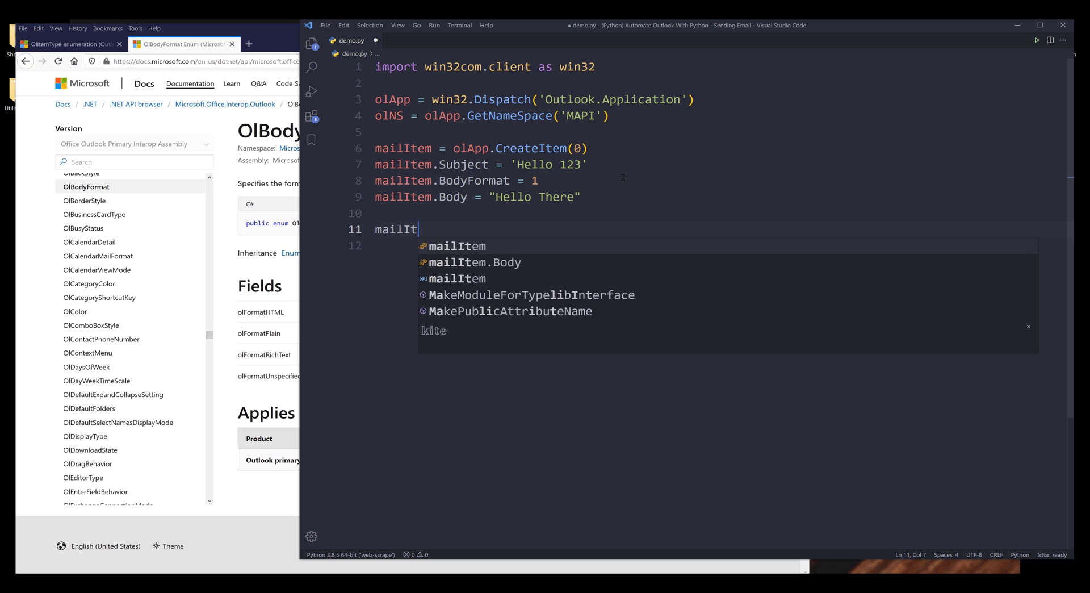
{"action": "type", "text": "em"}
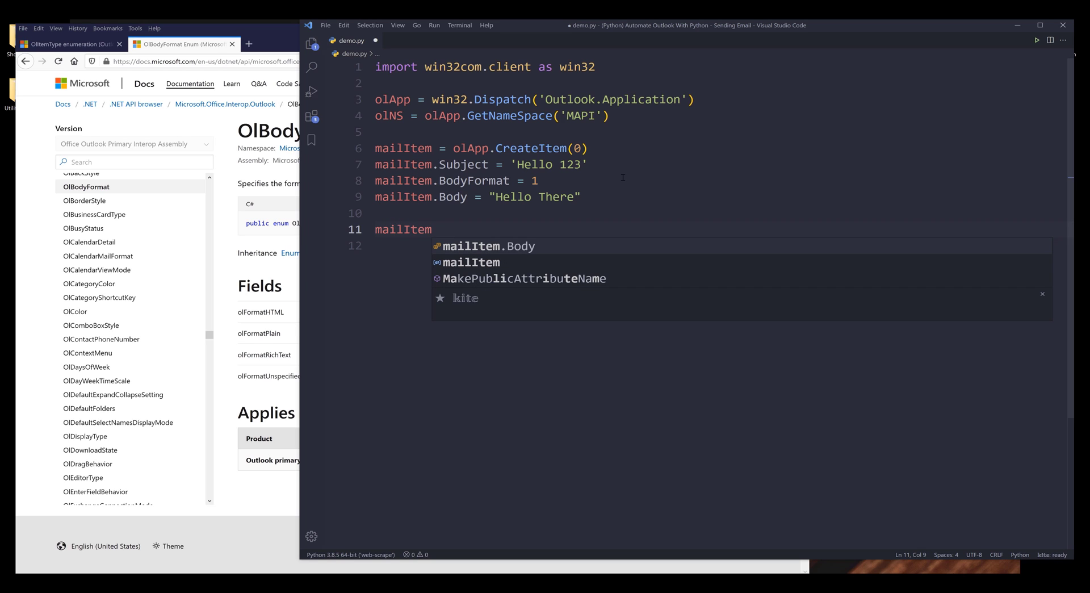
{"action": "type", "text": ".BodyFormat ="}
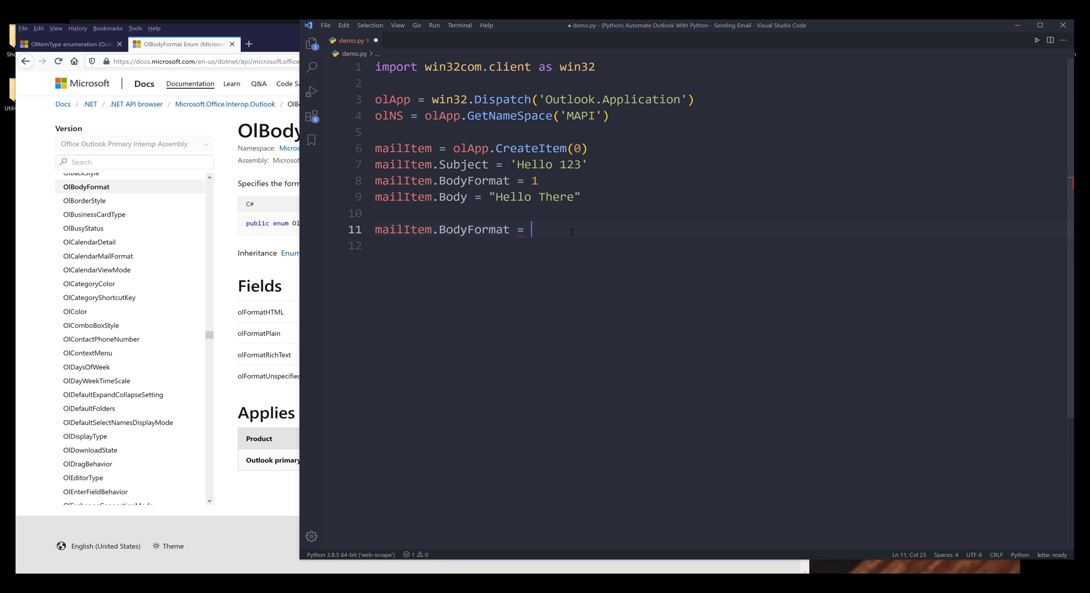
{"action": "type", "text": "2"}
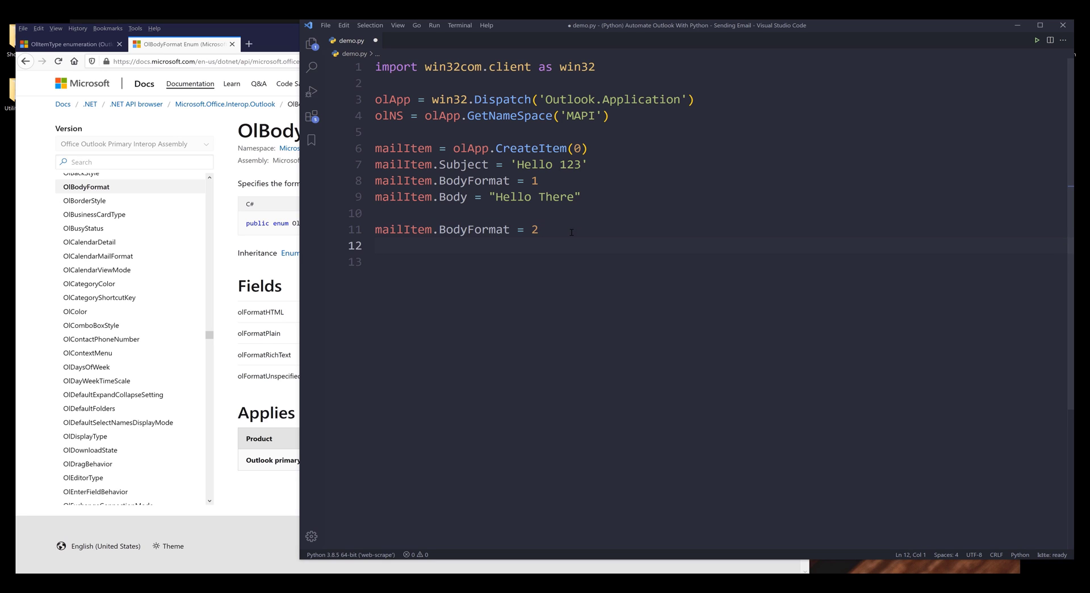
{"action": "type", "text": "mailItem"}
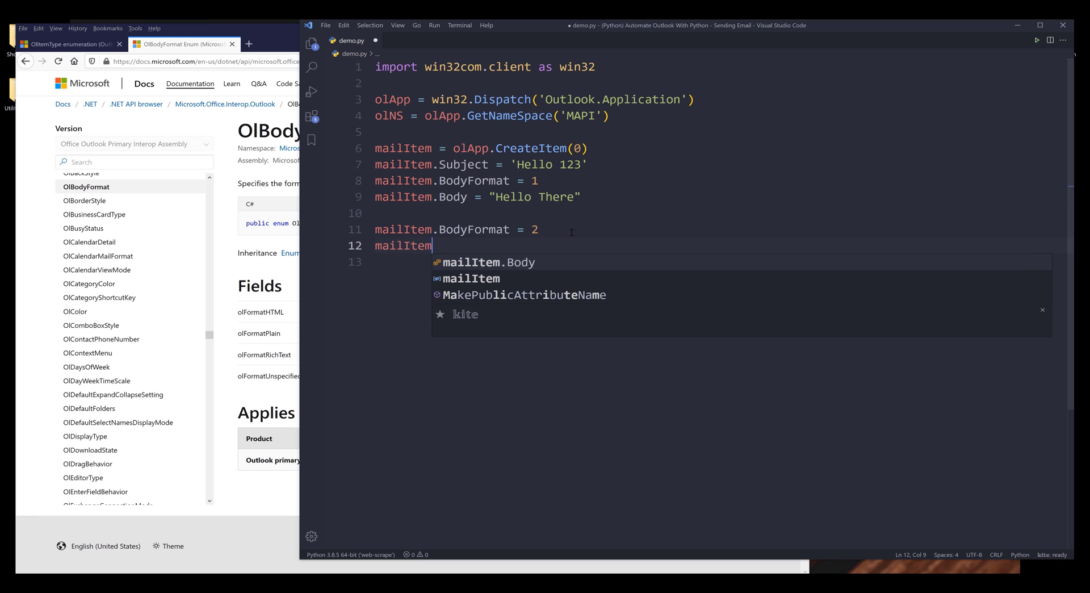
{"action": "type", "text": ".H"}
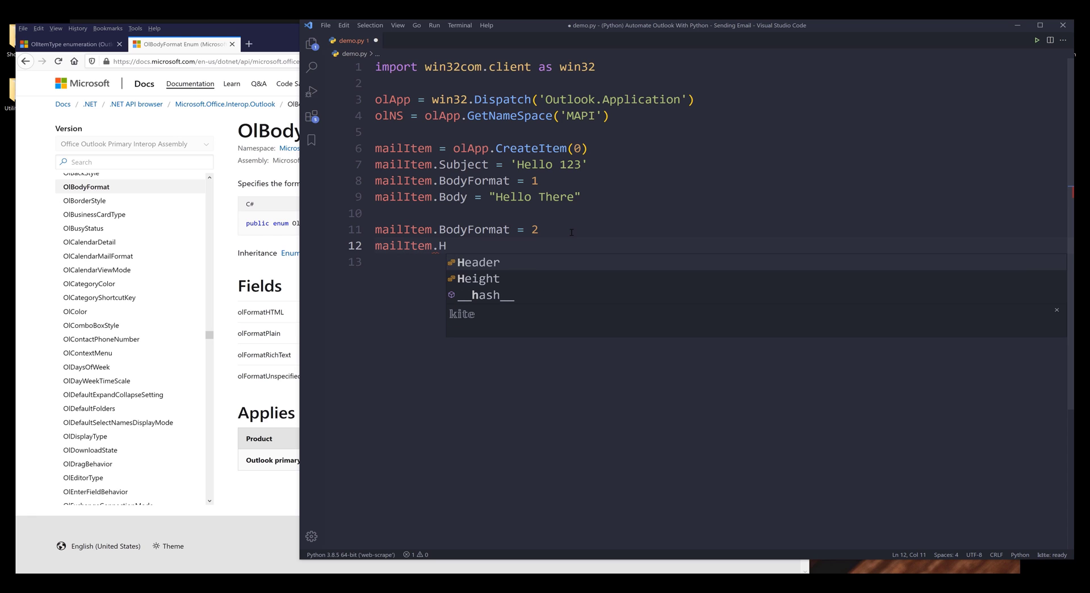
{"action": "type", "text": "TMLBody"}
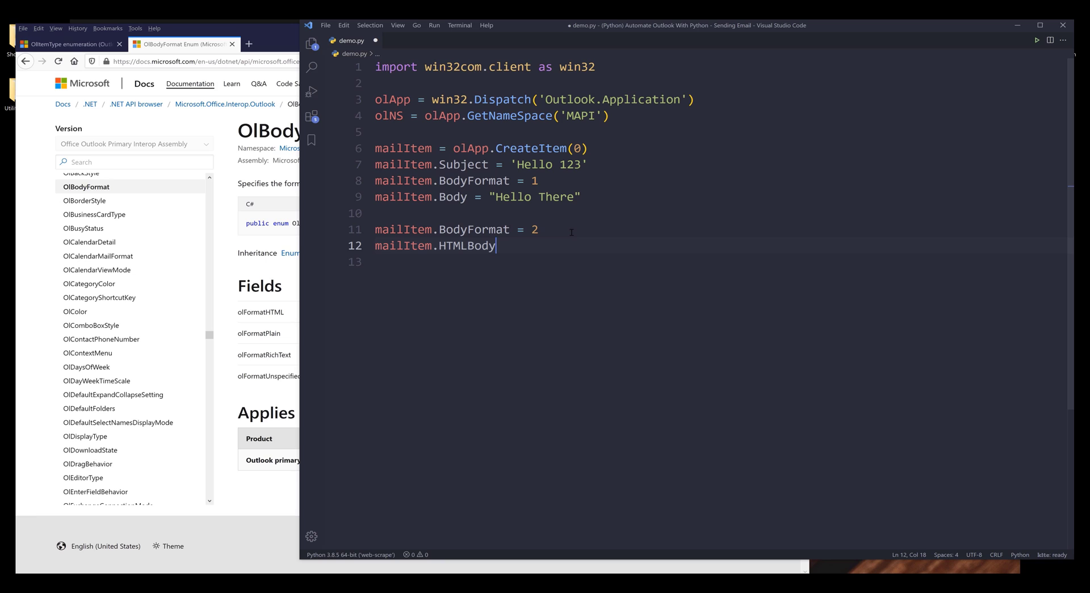
{"action": "type", "text": "= \"<>\""}
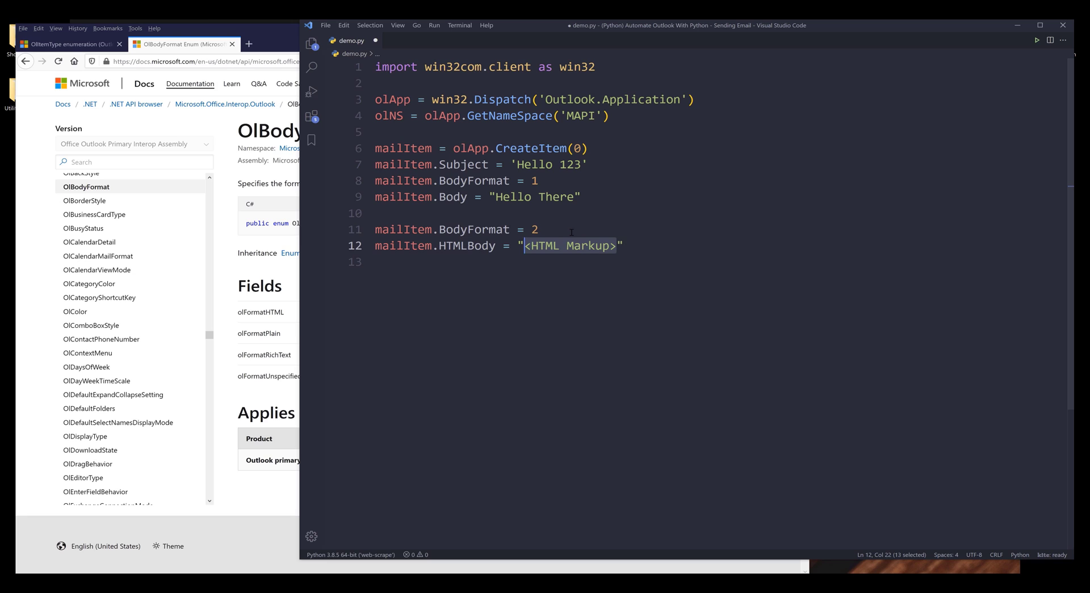
{"action": "key", "text": "ctrl+/"}
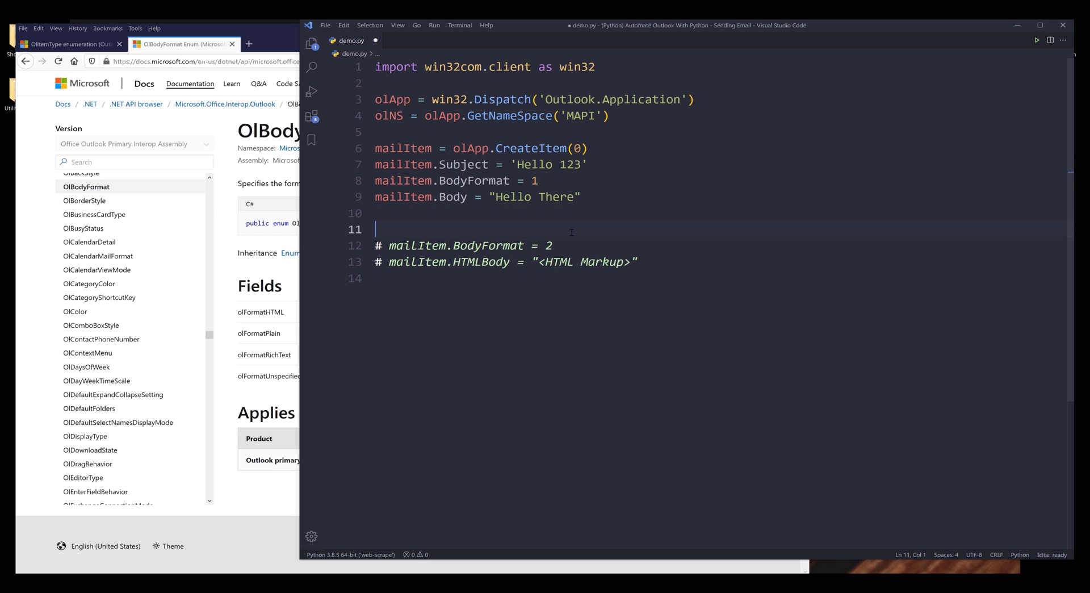
{"action": "type", "text": "mail"}
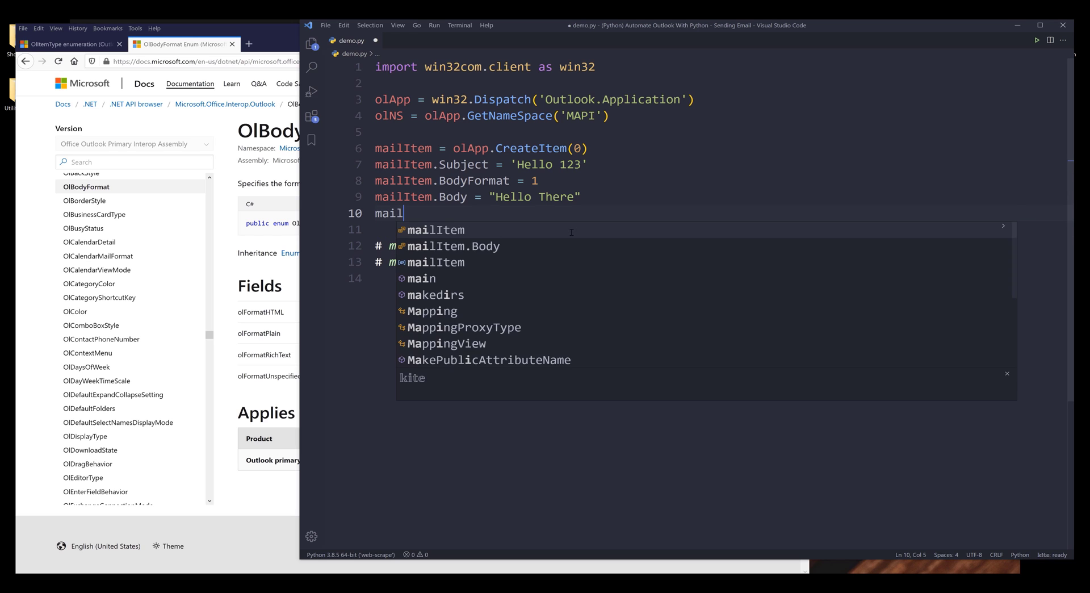
{"action": "type", "text": "Item.T"}
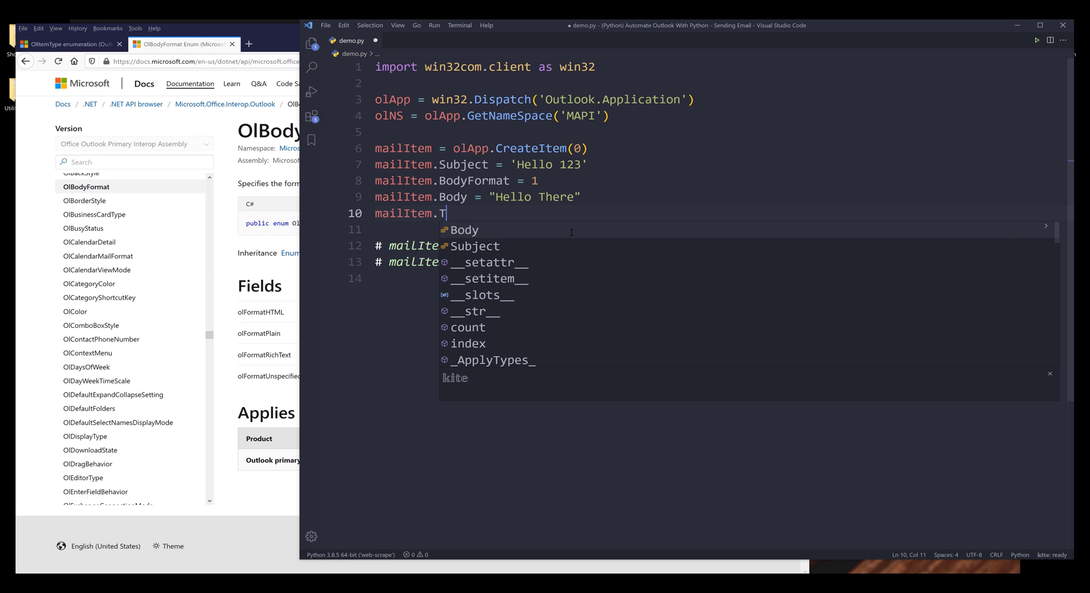
{"action": "type", "text": "o = '"}
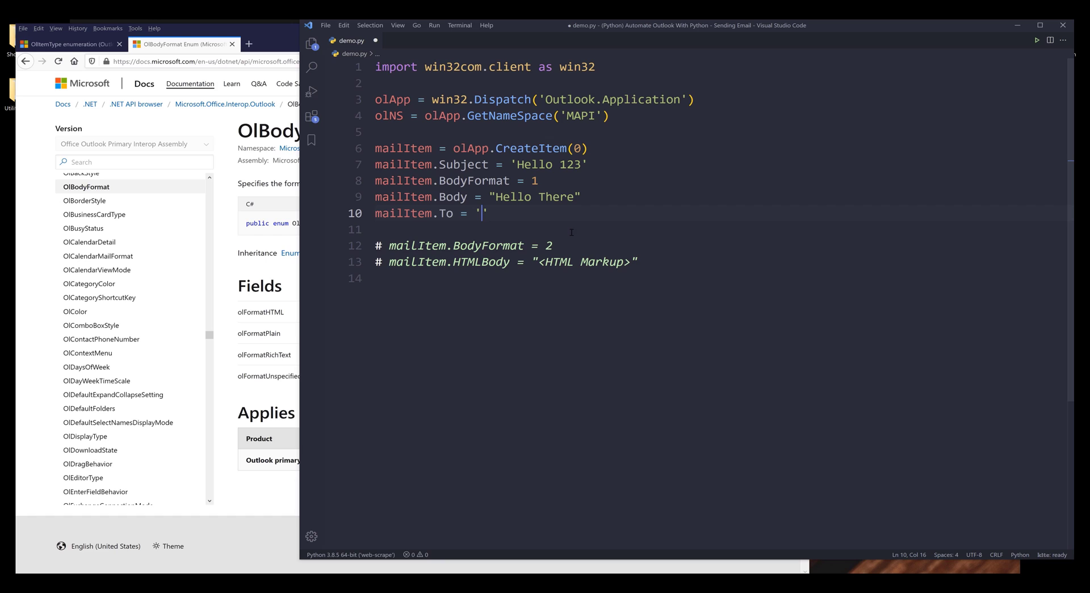
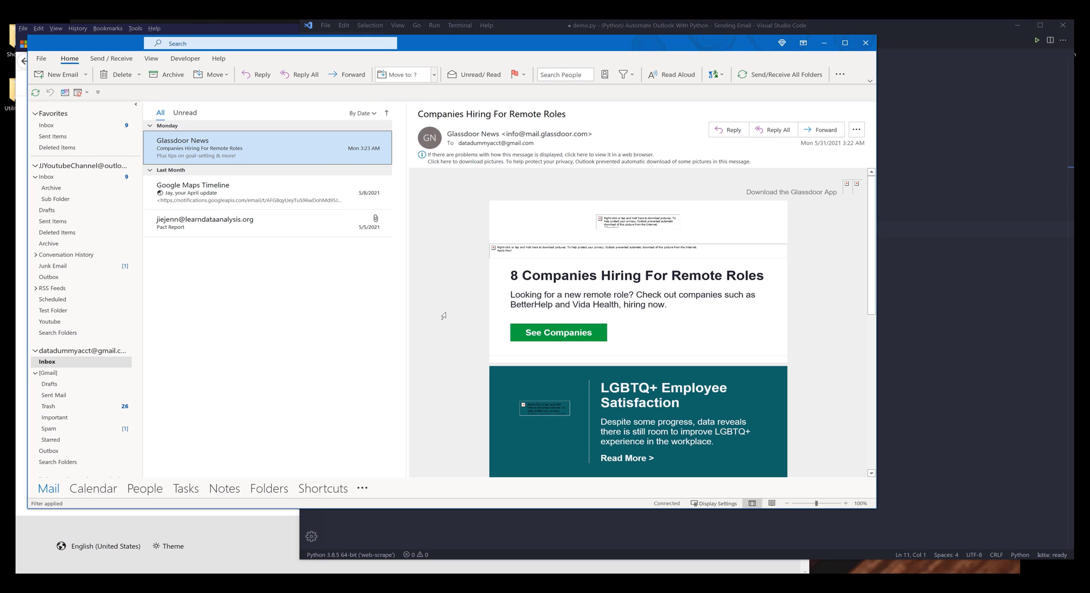
{"action": "mouse_move", "coordinate": [363, 236]}
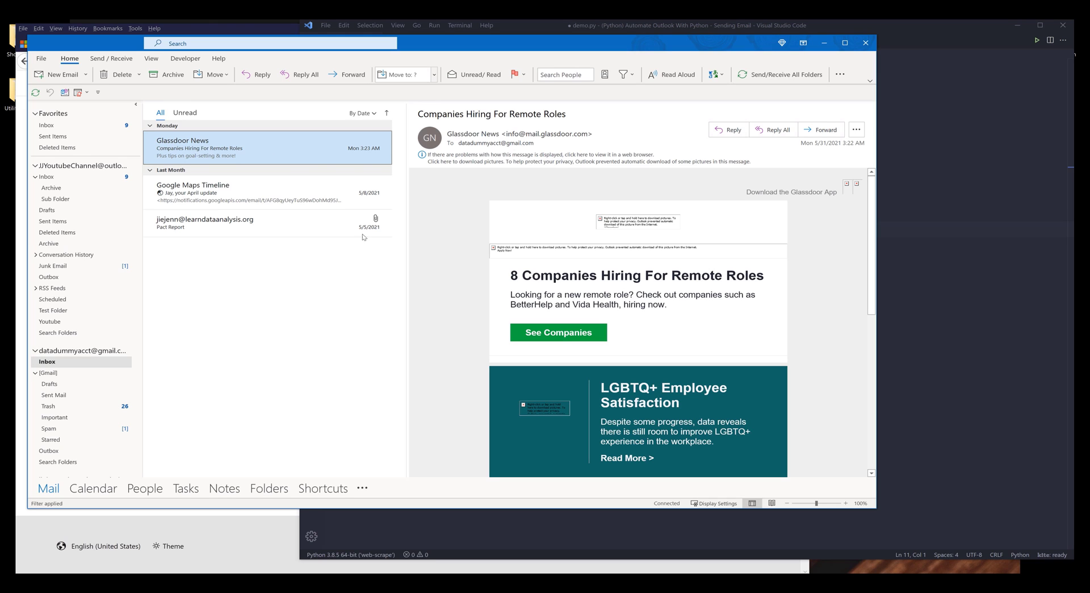
{"action": "mouse_move", "coordinate": [252, 270]}
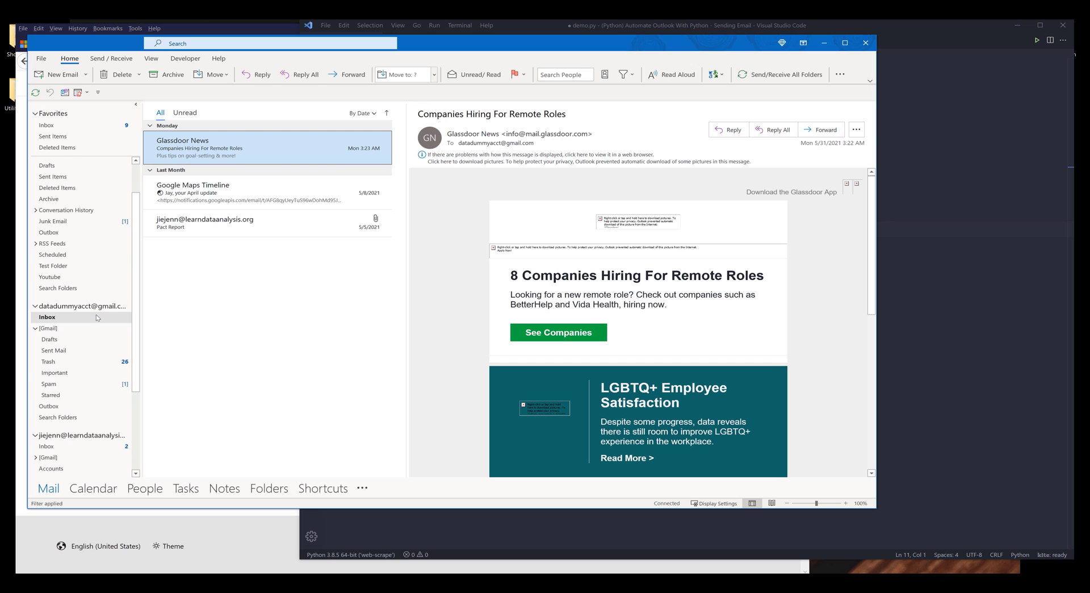
{"action": "left_click", "coordinate": [80, 165]}
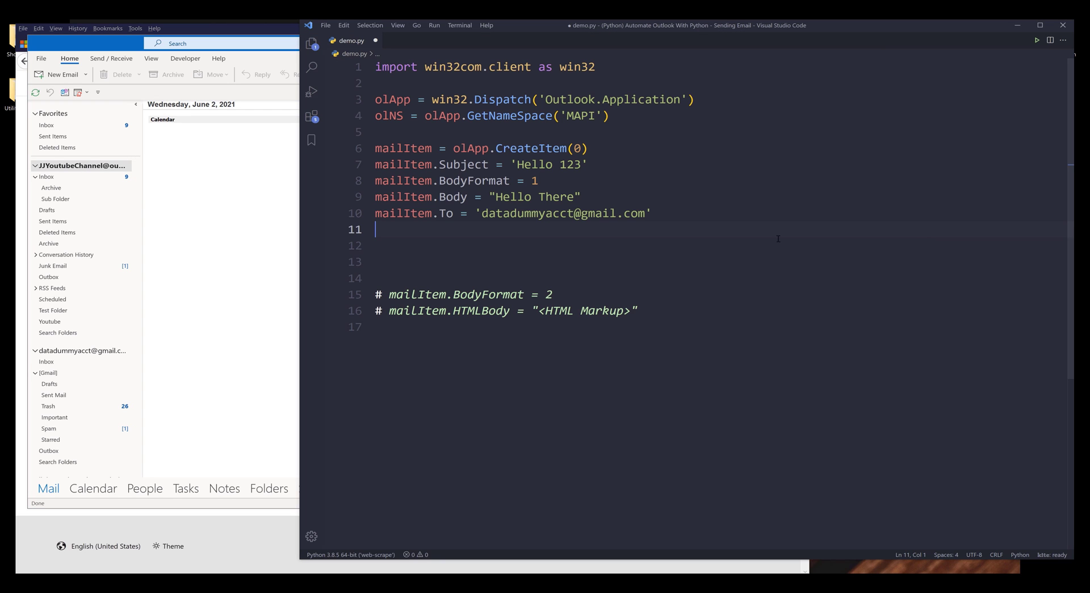
Add a mailItem._oleobj_.Invoke(*(64209, 0, 8, 0, ...)) call to set the SendUsingAccount property.
{"action": "type", "text": "mailI"}
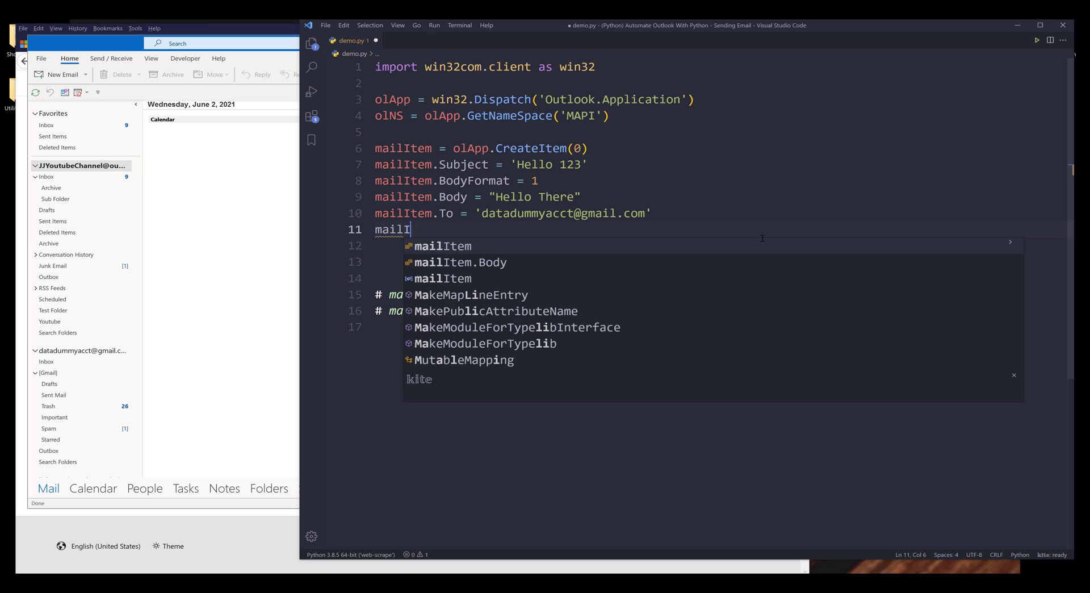
{"action": "type", "text": "tem."}
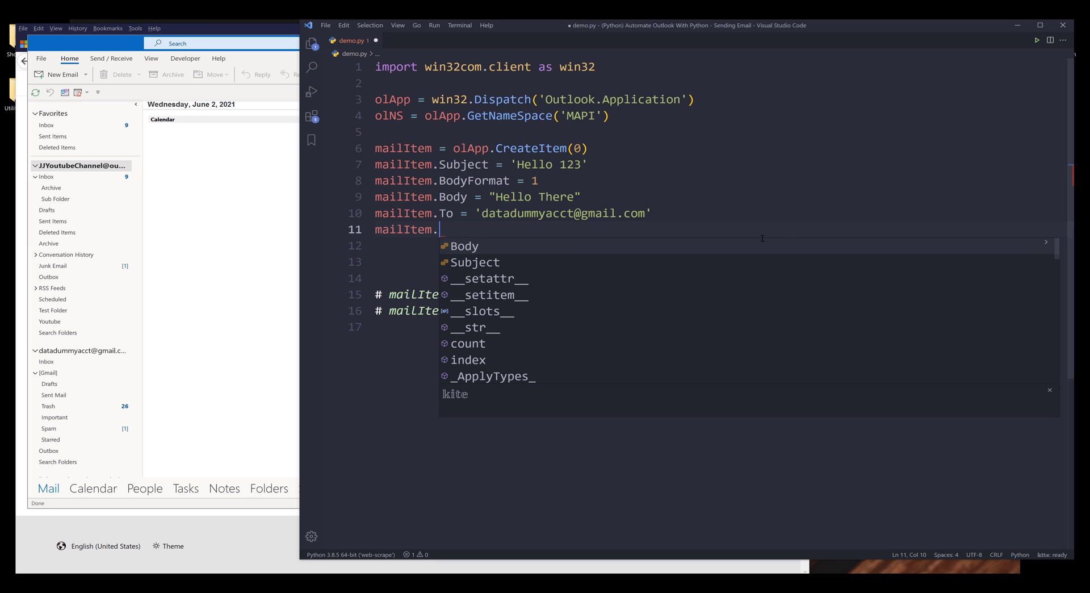
{"action": "type", "text": "_"}
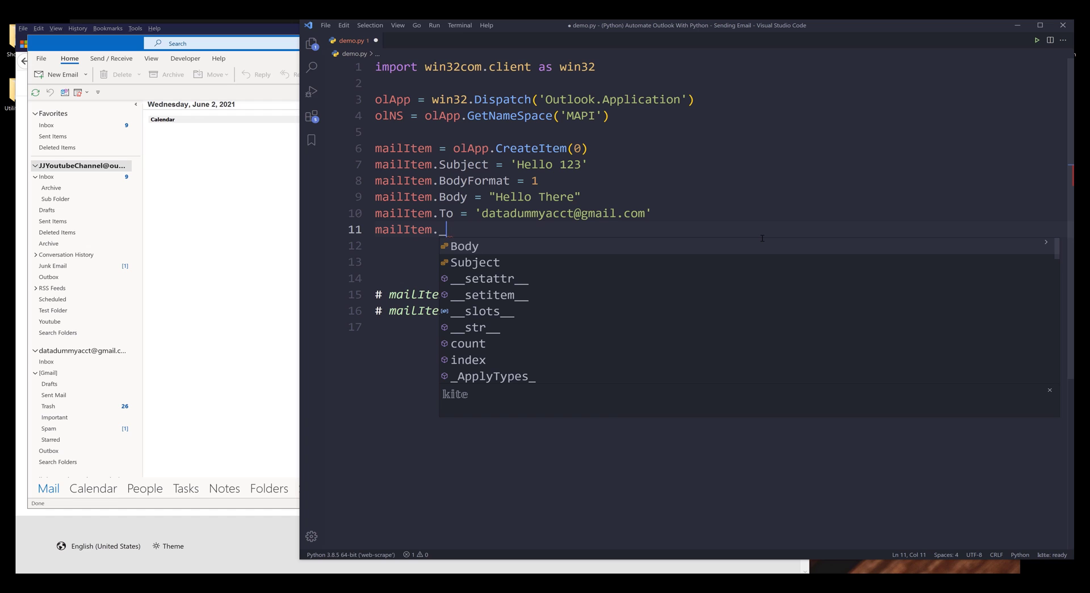
{"action": "type", "text": "_ole"}
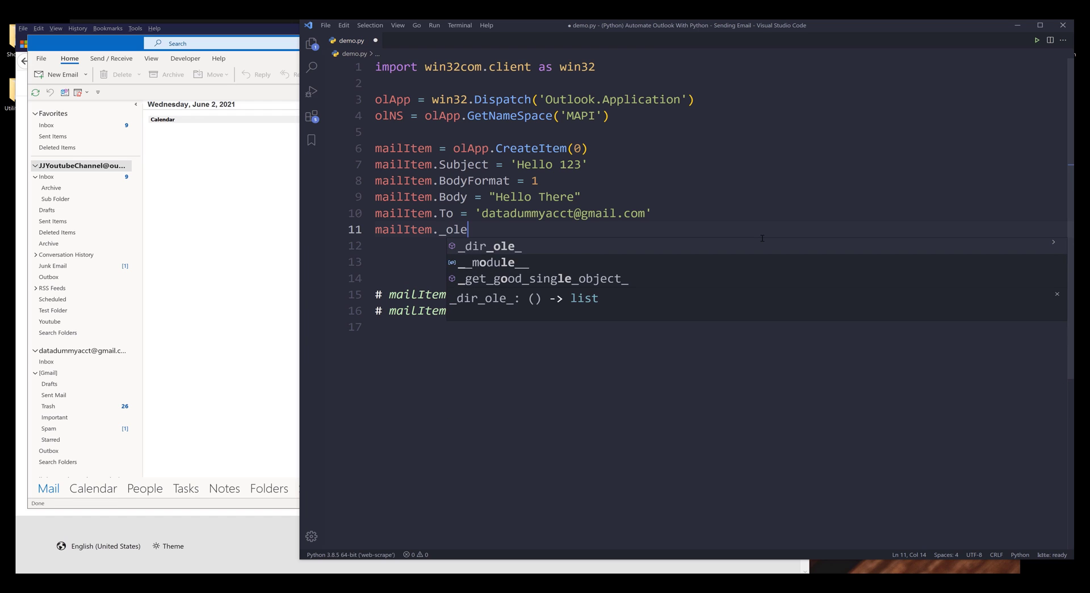
{"action": "type", "text": "obj"}
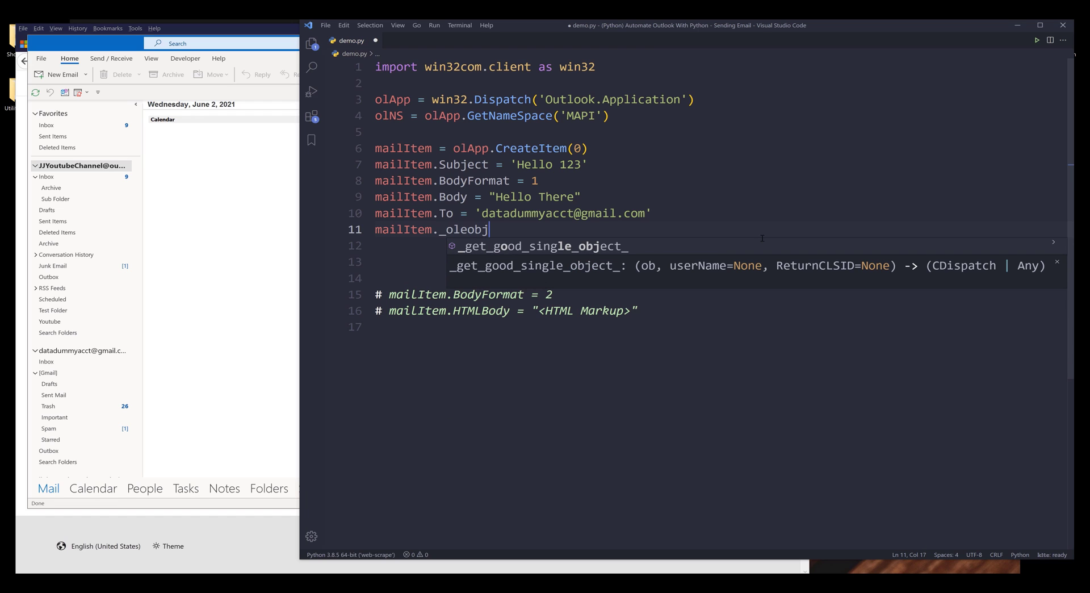
{"action": "type", "text": "_.Inv"}
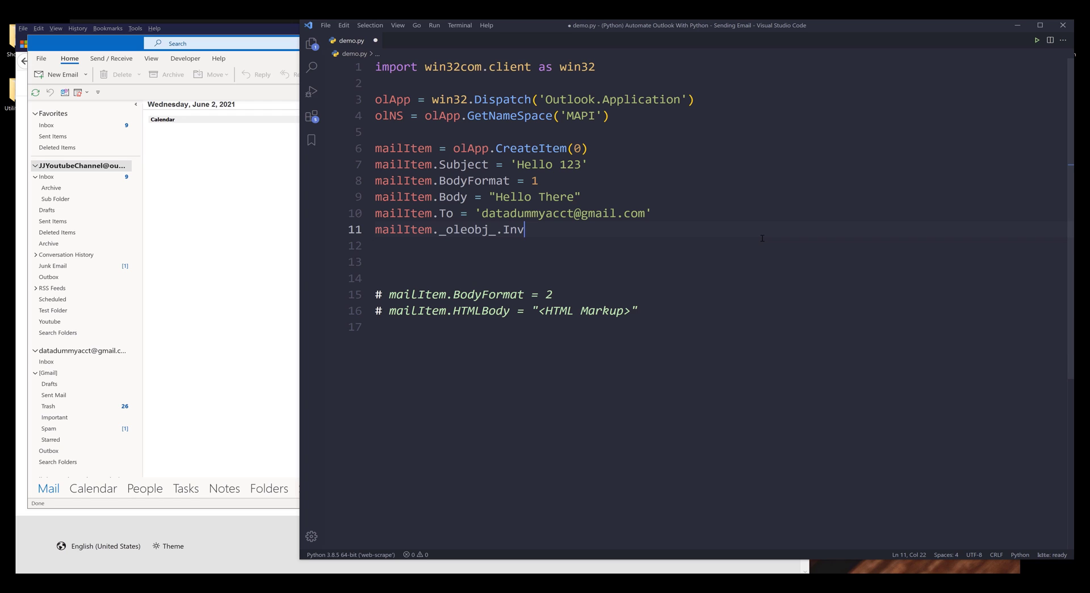
{"action": "type", "text": "oke()"}
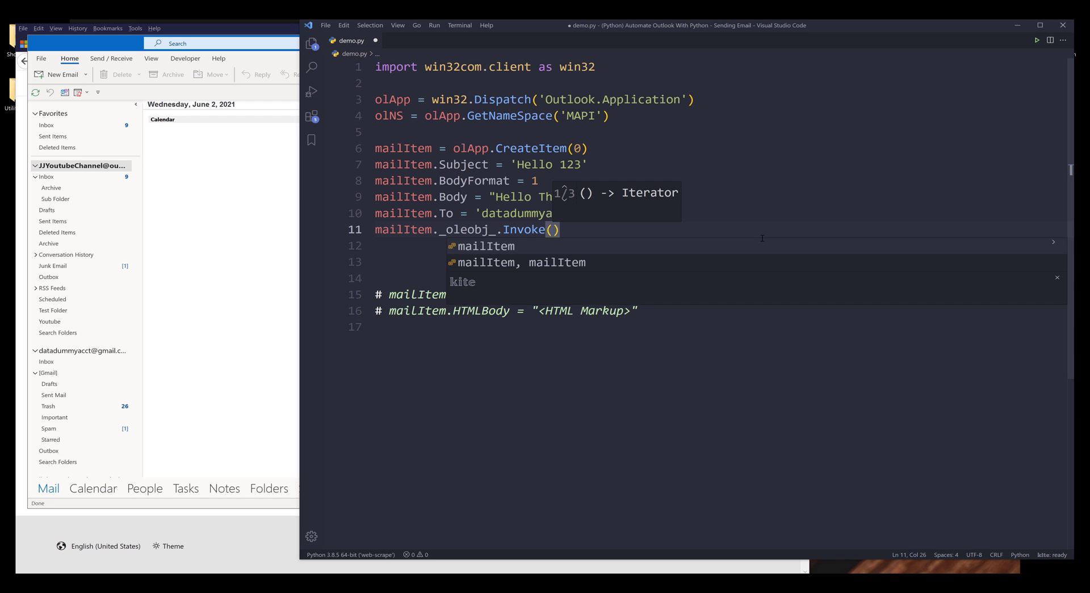
{"action": "type", "text": "*"}
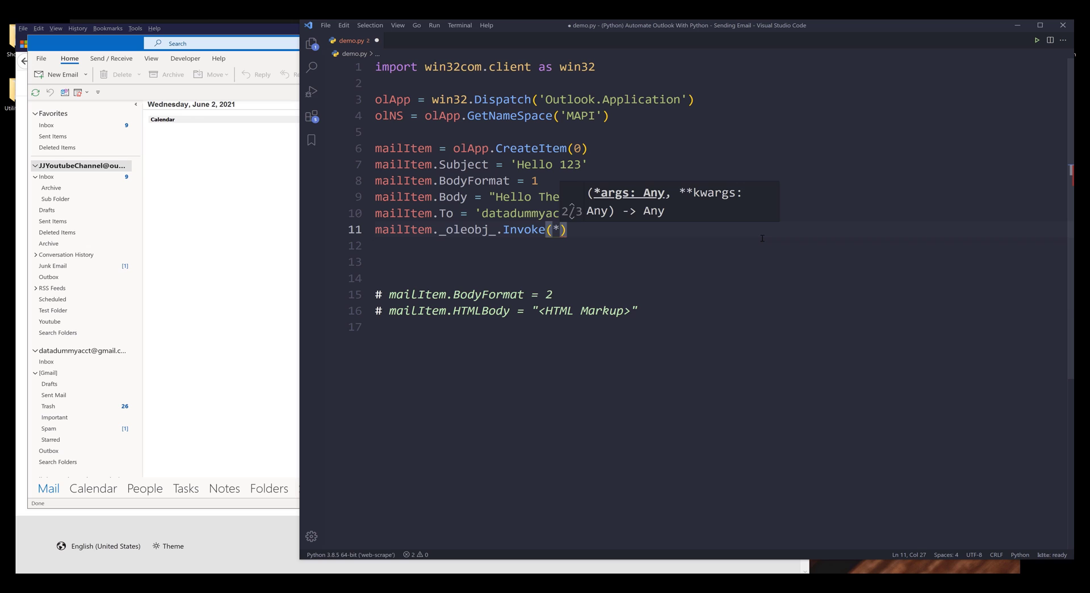
{"action": "type", "text": "("}
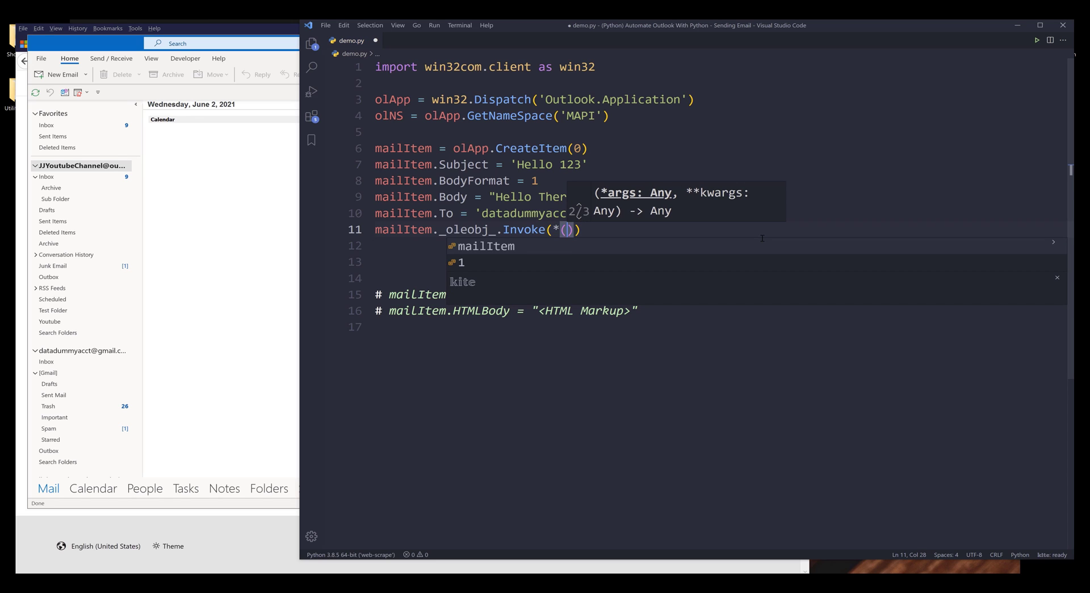
{"action": "type", "text": "64"}
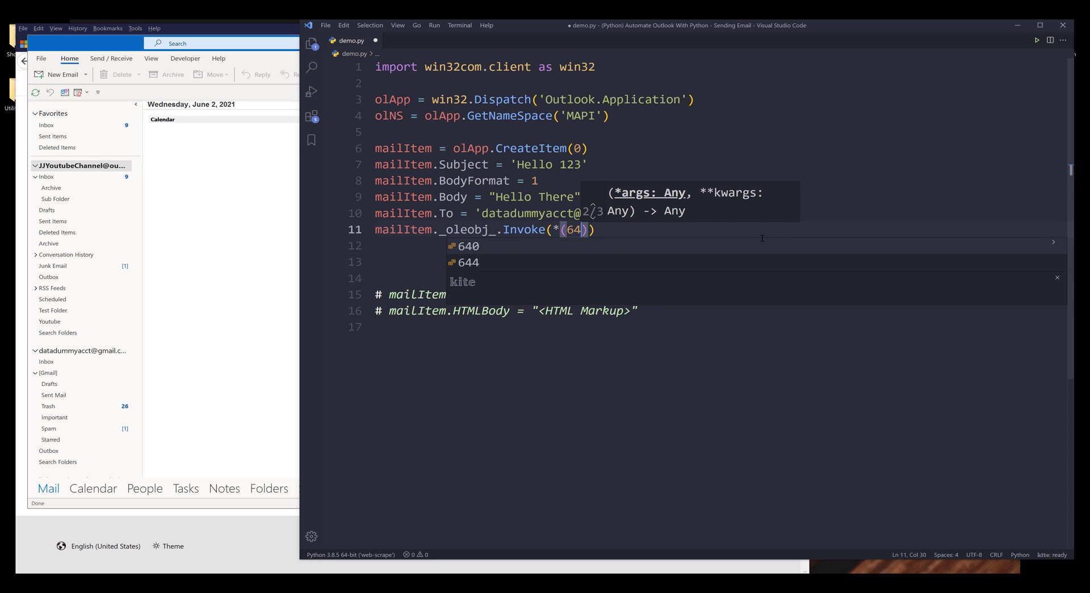
{"action": "type", "text": "209, 0,"}
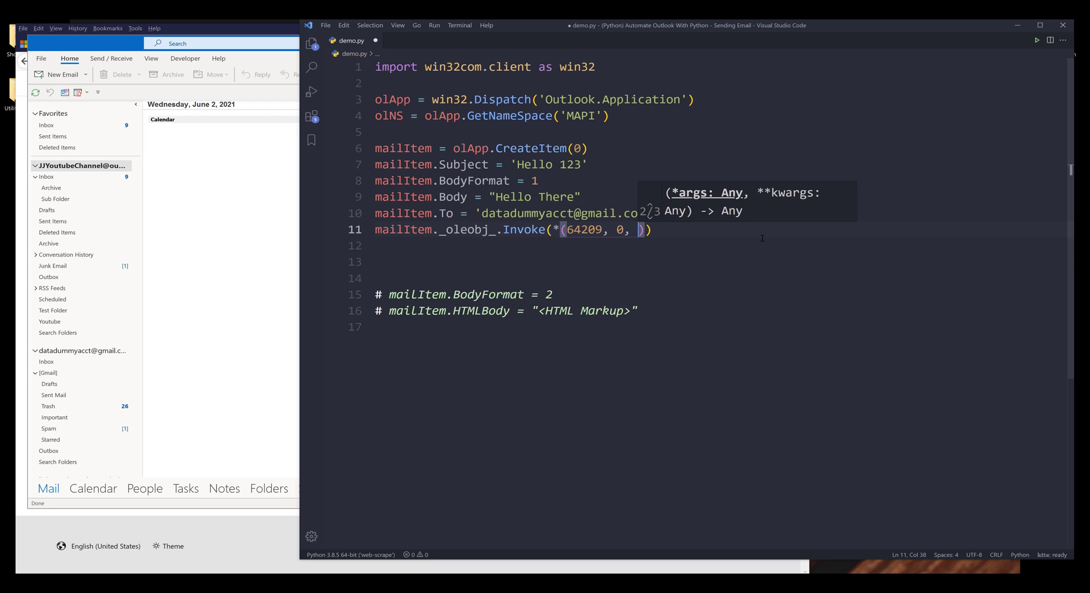
{"action": "type", "text": "8, 0, olNS"}
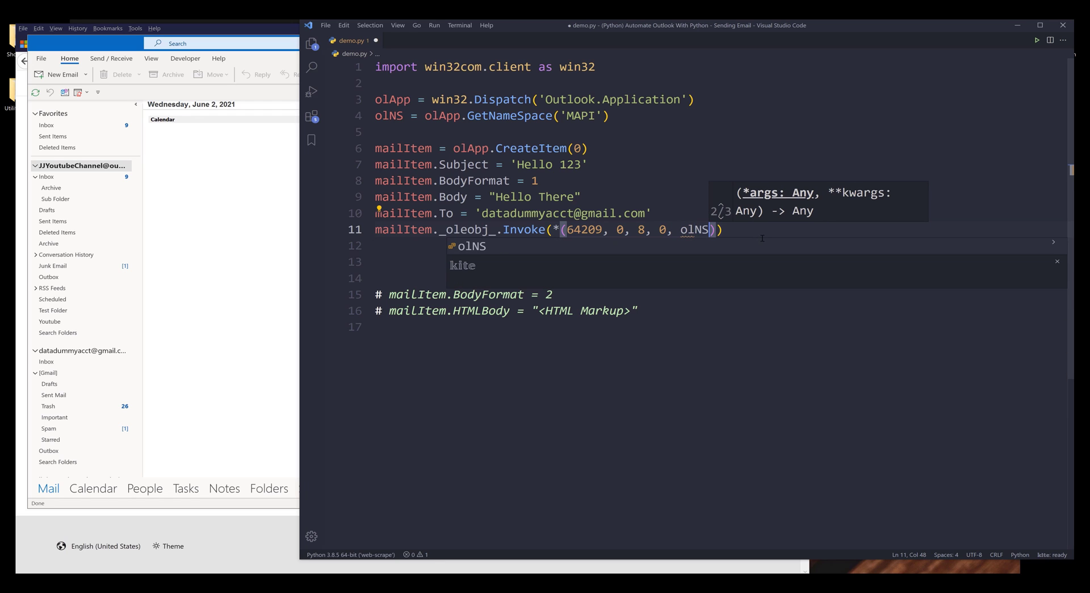
{"action": "type", "text": ".Accounts.Item("}
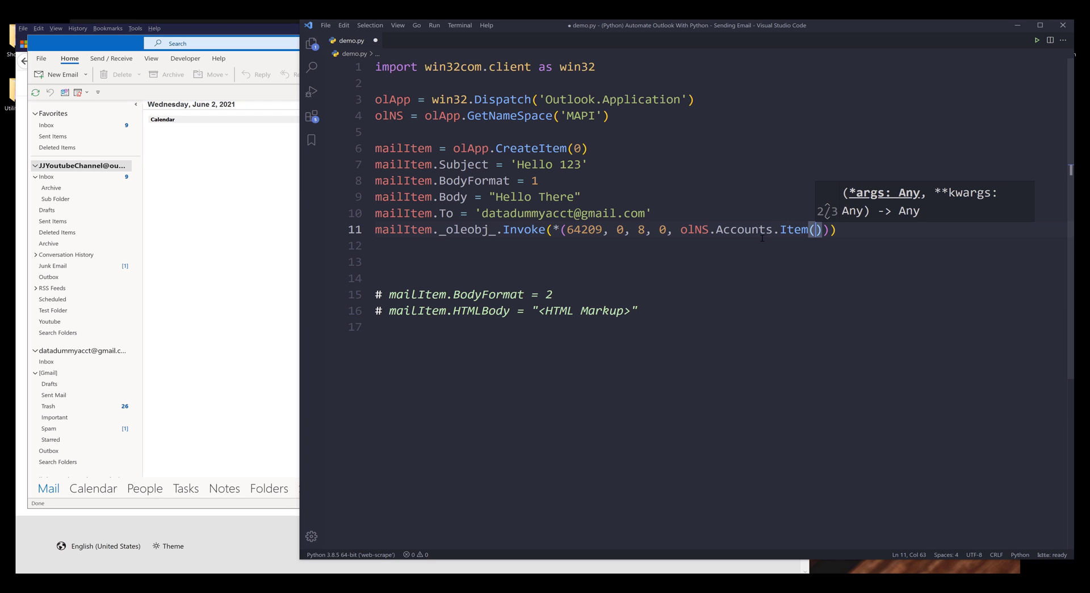
{"action": "type", "text": "'"}
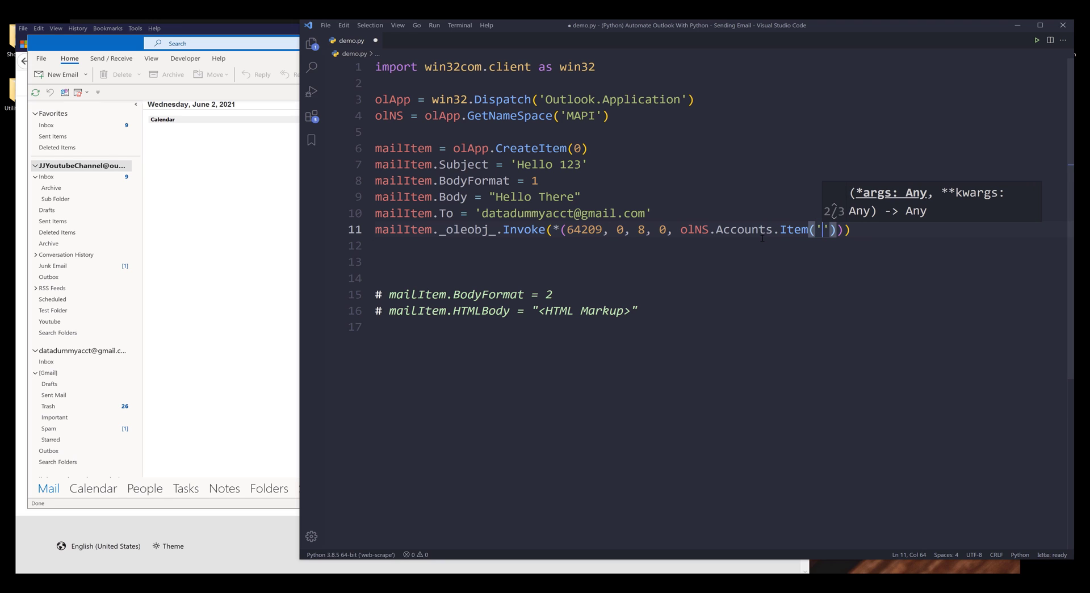
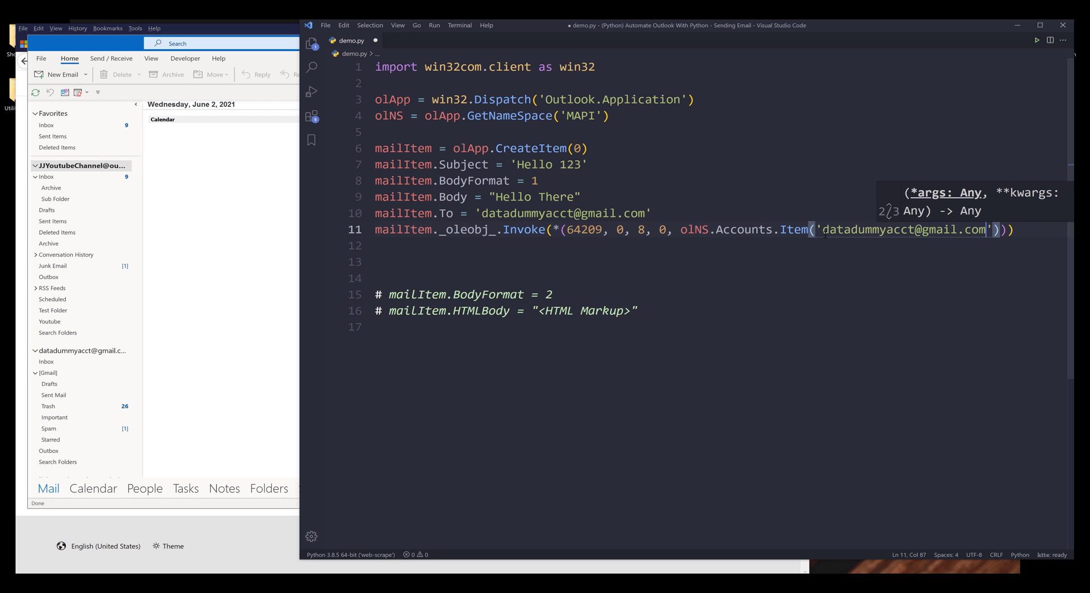
{"action": "type", "text": "mailItem.D"}
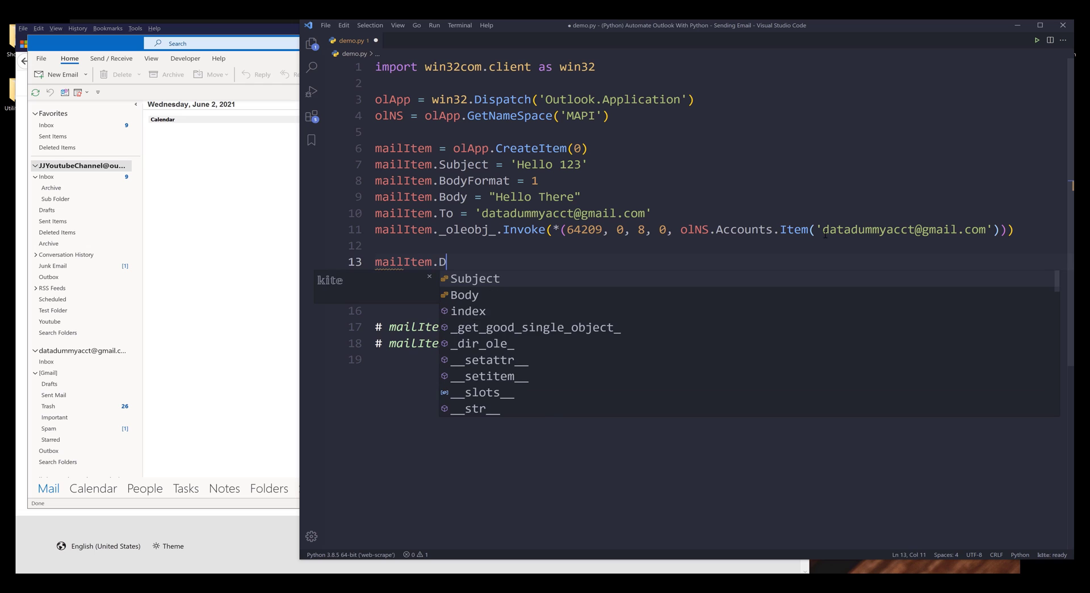
Add mailItem.Display() and mailItem.Save() lines and run them so the Hello 123 draft opens.
{"action": "type", "text": "isplay()"}
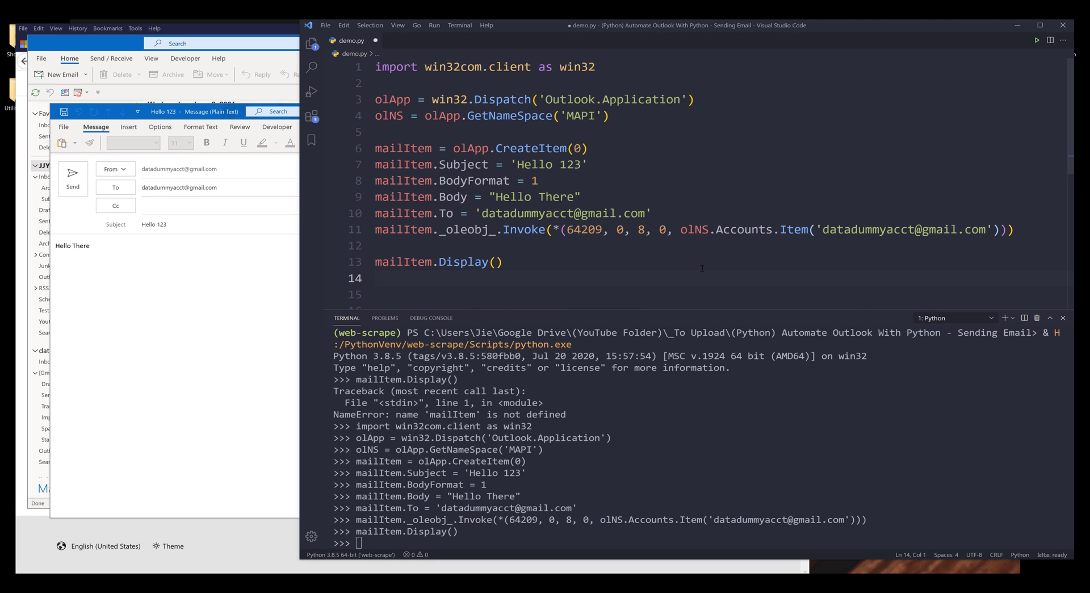
{"action": "type", "text": "mailItem.Save("}
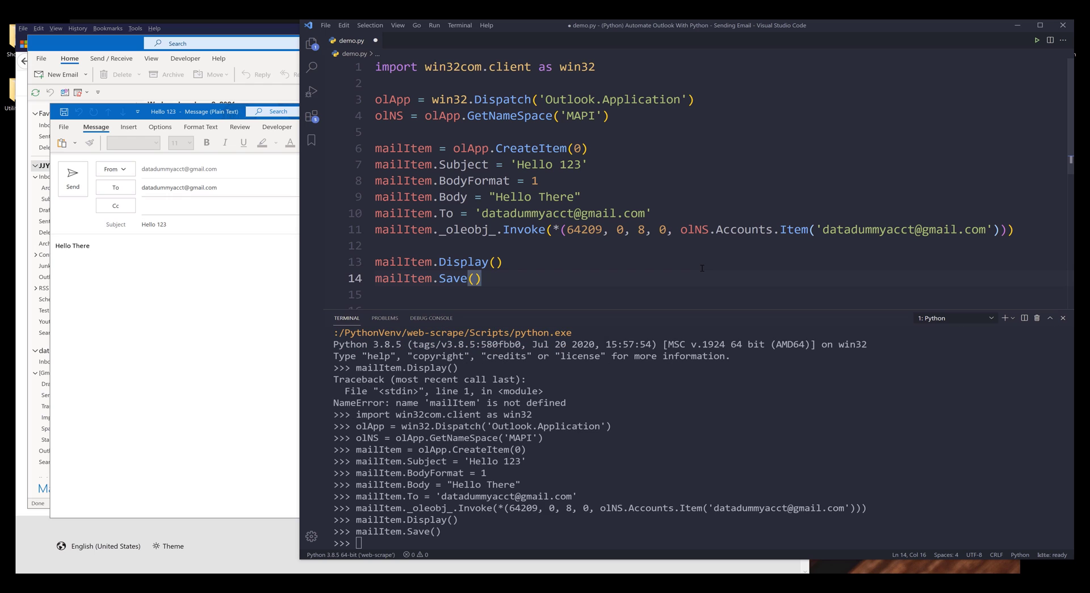
{"action": "type", "text": "mail"}
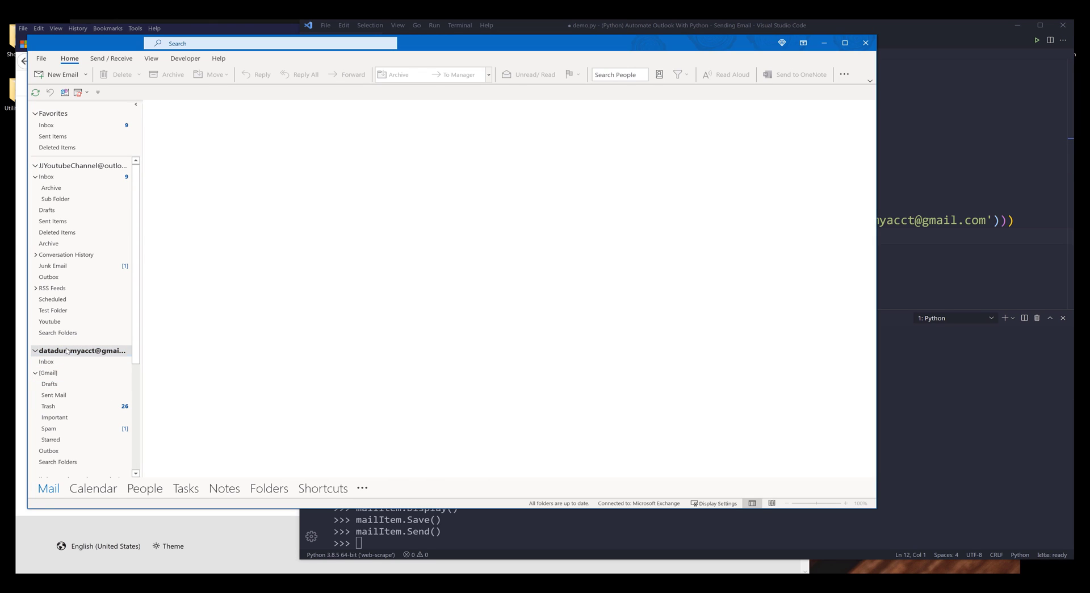
Show the Gmail account's Spam folder and run Send/Receive All Folders to fetch new mail.
{"action": "left_click", "coordinate": [49, 428]}
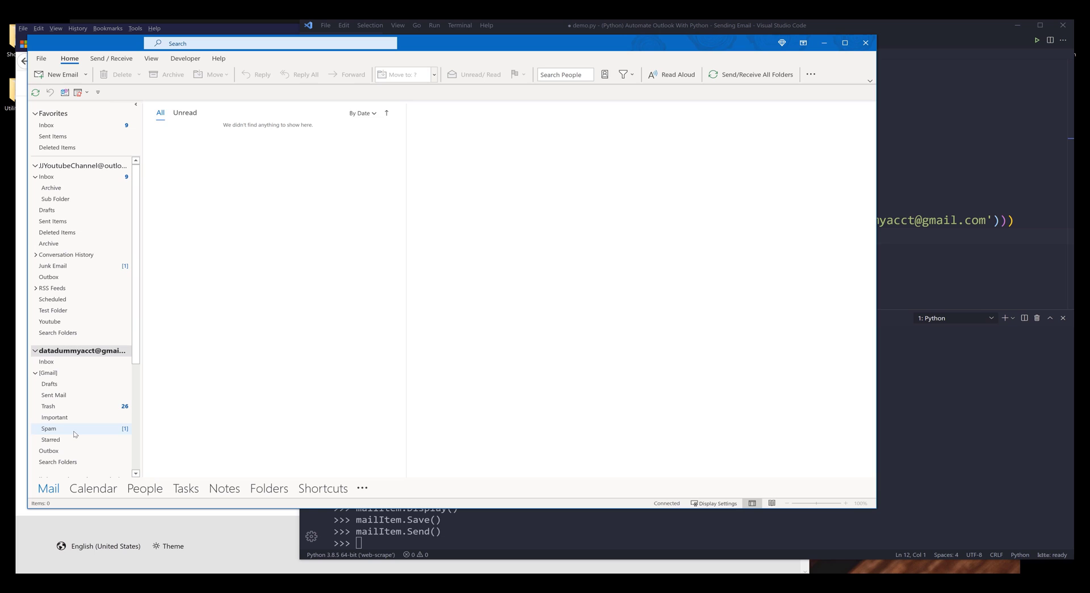
{"action": "left_click", "coordinate": [49, 428]}
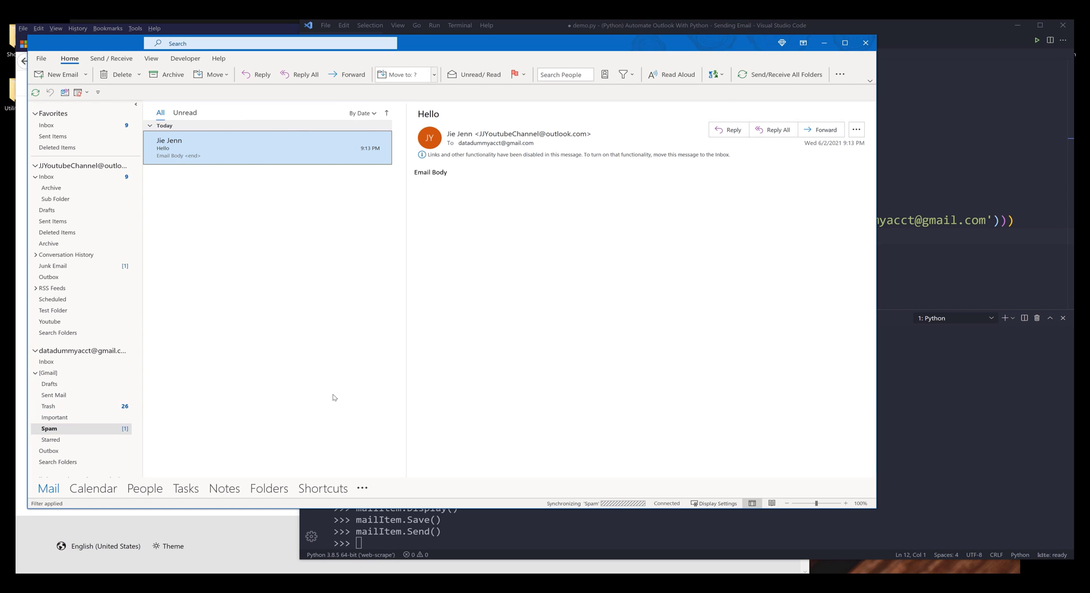
{"action": "mouse_move", "coordinate": [586, 503]}
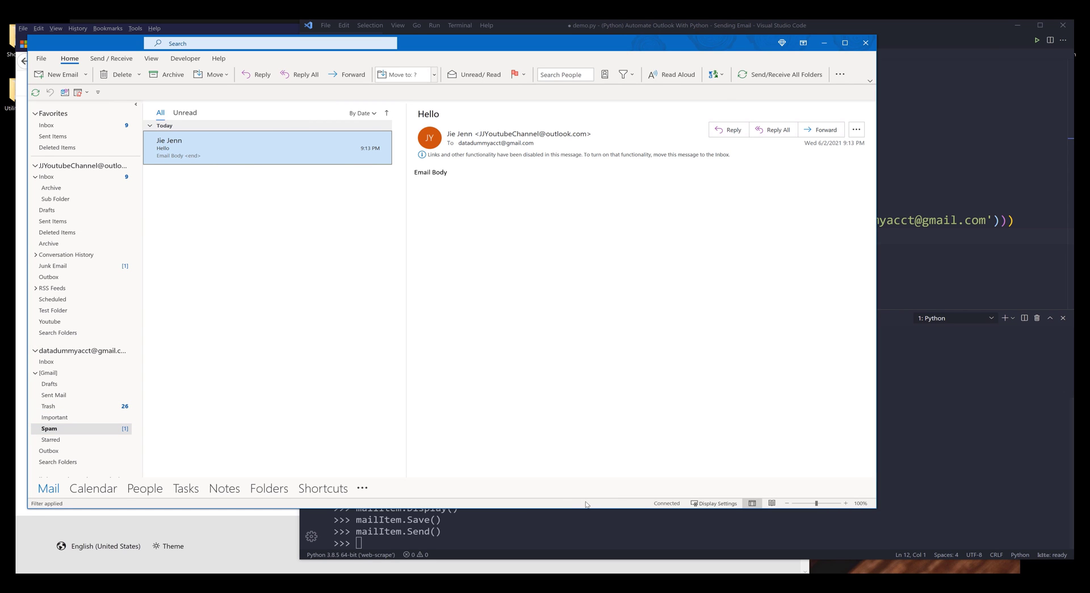
{"action": "mouse_move", "coordinate": [272, 367]}
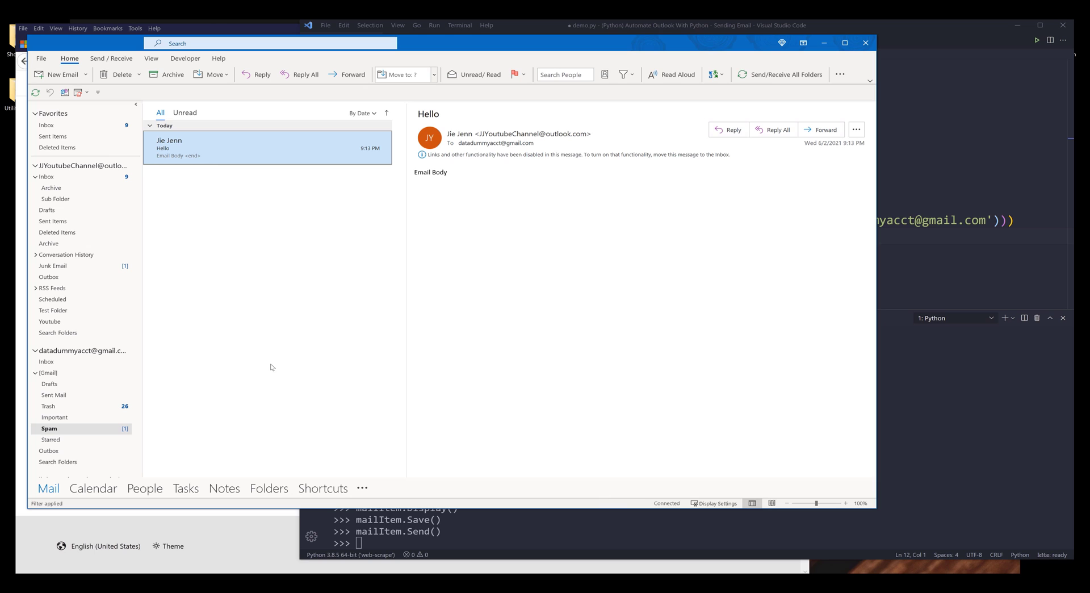
{"action": "mouse_move", "coordinate": [736, 92]}
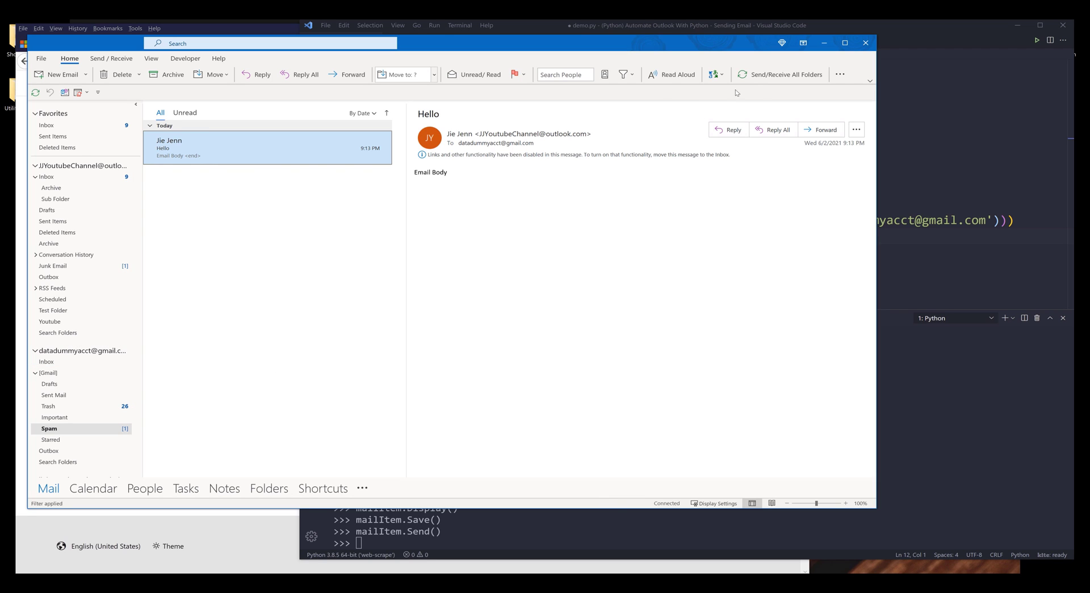
{"action": "left_click", "coordinate": [780, 74]}
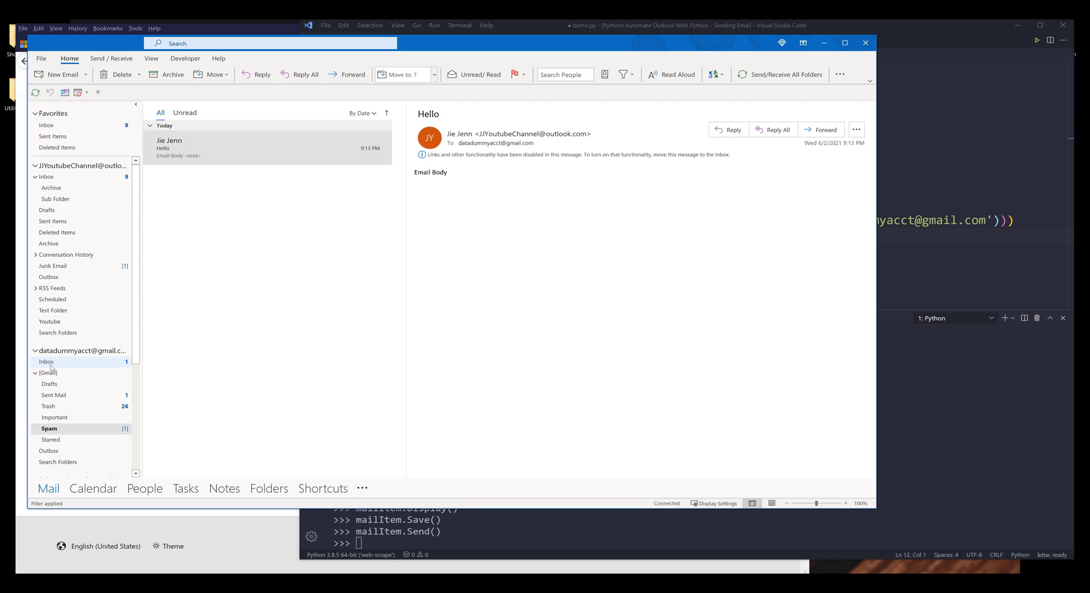
Show the Gmail account's Inbox with the received Hello 123 message reading Hello There.
{"action": "left_click", "coordinate": [47, 361]}
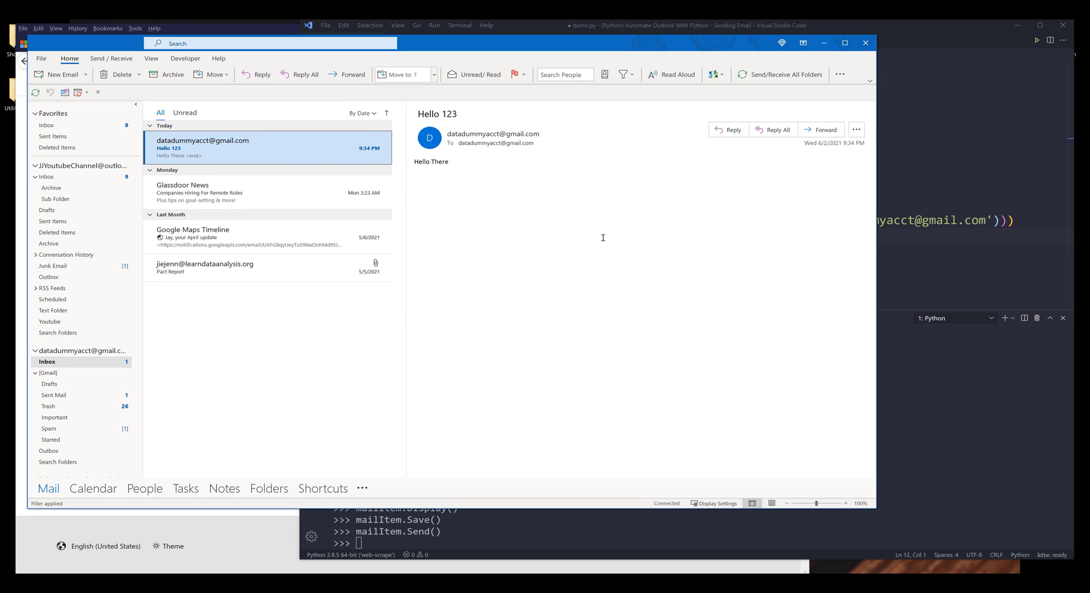
{"action": "mouse_move", "coordinate": [570, 132]}
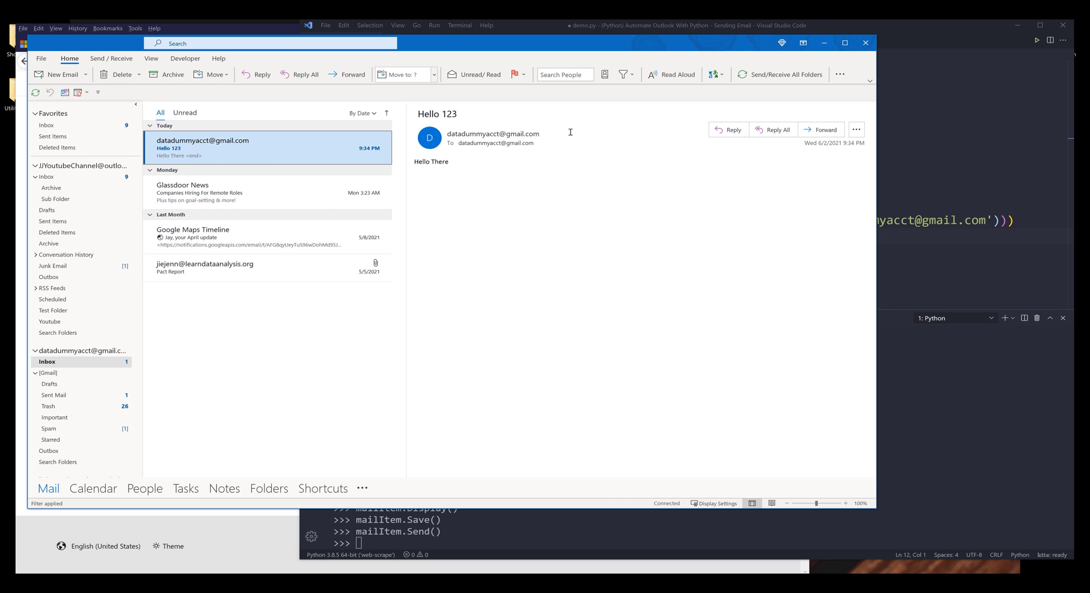